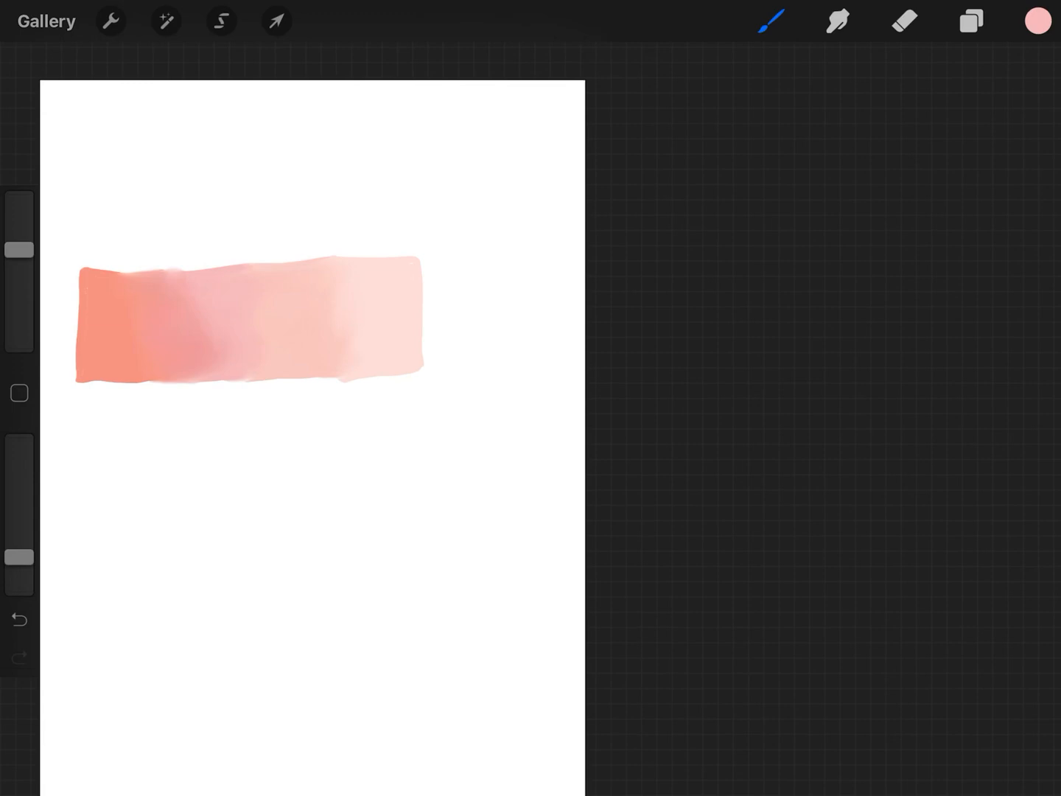
Inspect the Simple Blender settings and smudge brush library, then show the colour palettes
{"action": "left_click", "coordinate": [1037, 21]}
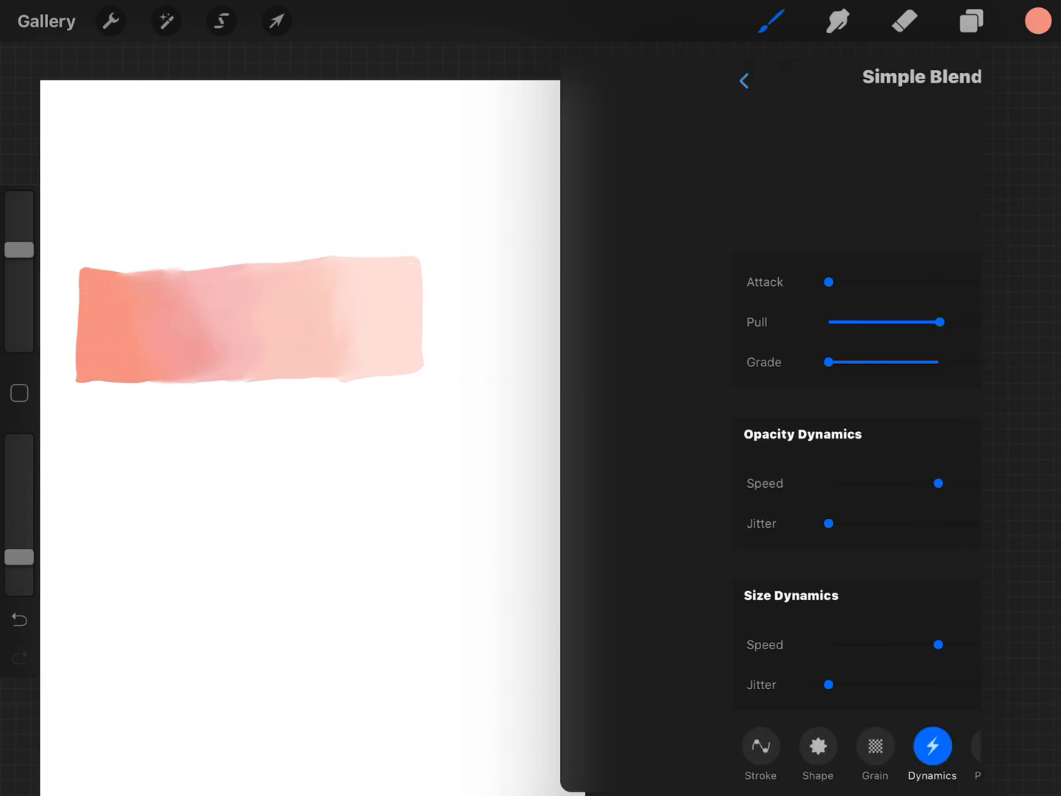
{"action": "left_click", "coordinate": [744, 80]}
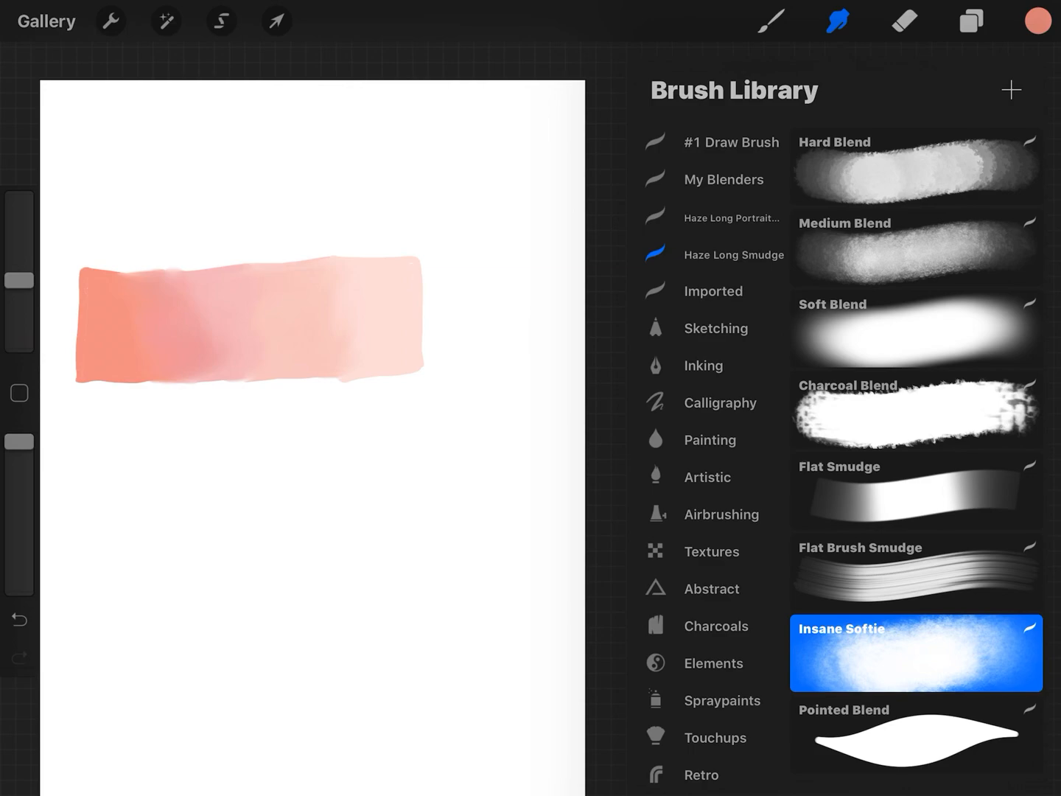
{"action": "left_click", "coordinate": [838, 21]}
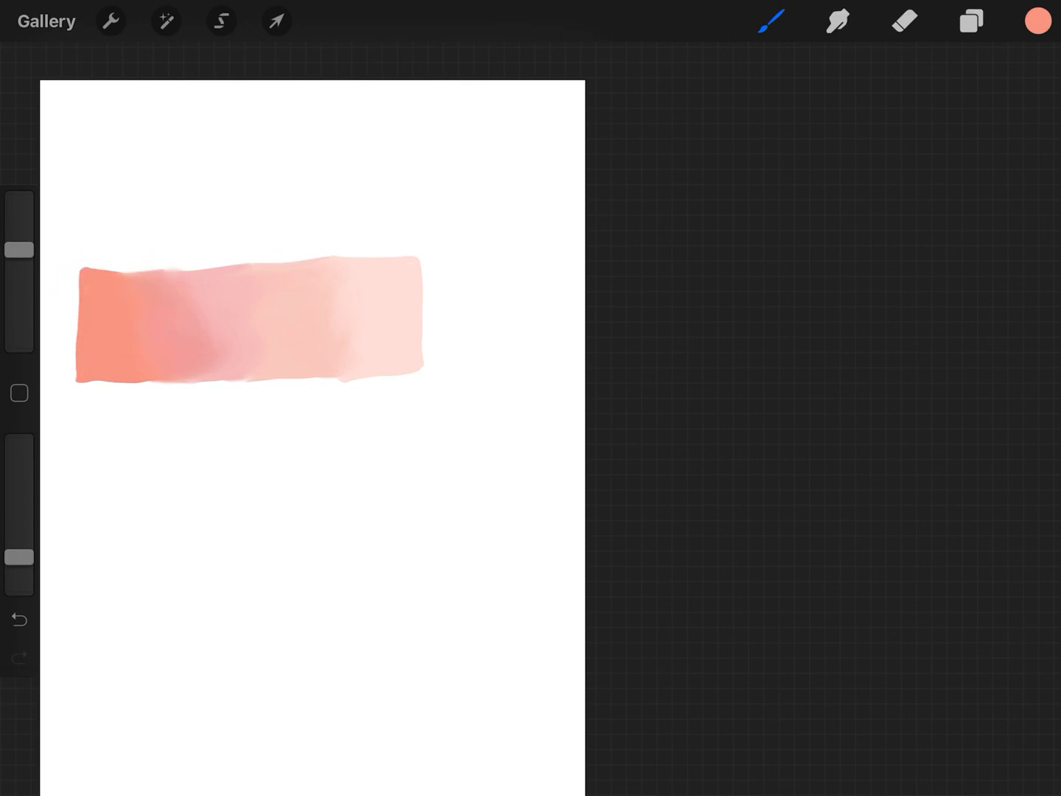
{"action": "left_click_drag", "start_coordinate": [243, 302], "coordinate": [243, 280]}
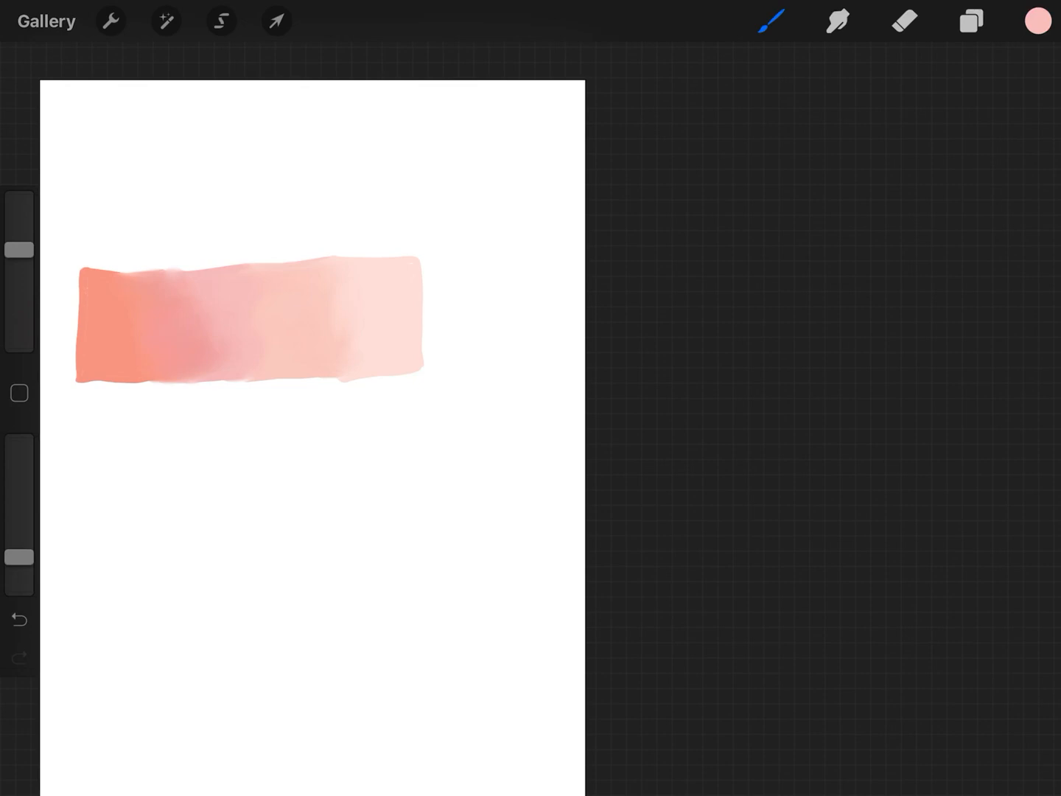
{"action": "left_click", "coordinate": [1037, 21]}
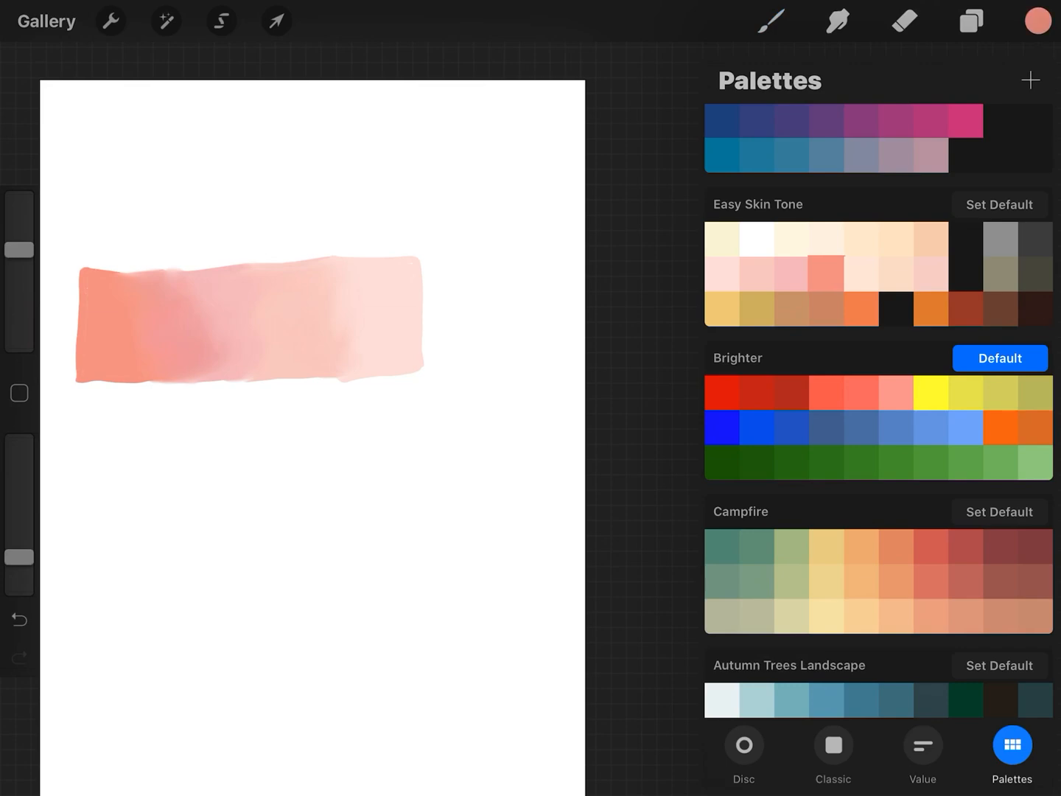
Switch to the Tara's Oval Sketch 2 drawing brush
{"action": "left_click", "coordinate": [772, 20]}
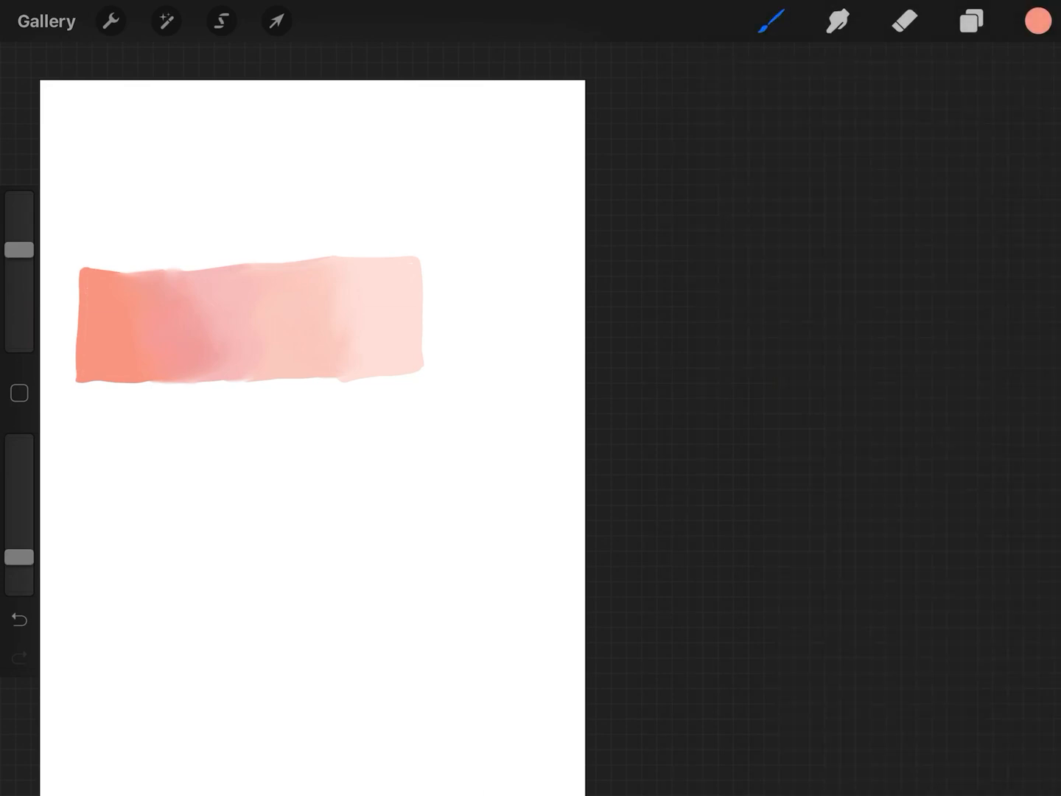
{"action": "left_click", "coordinate": [773, 21]}
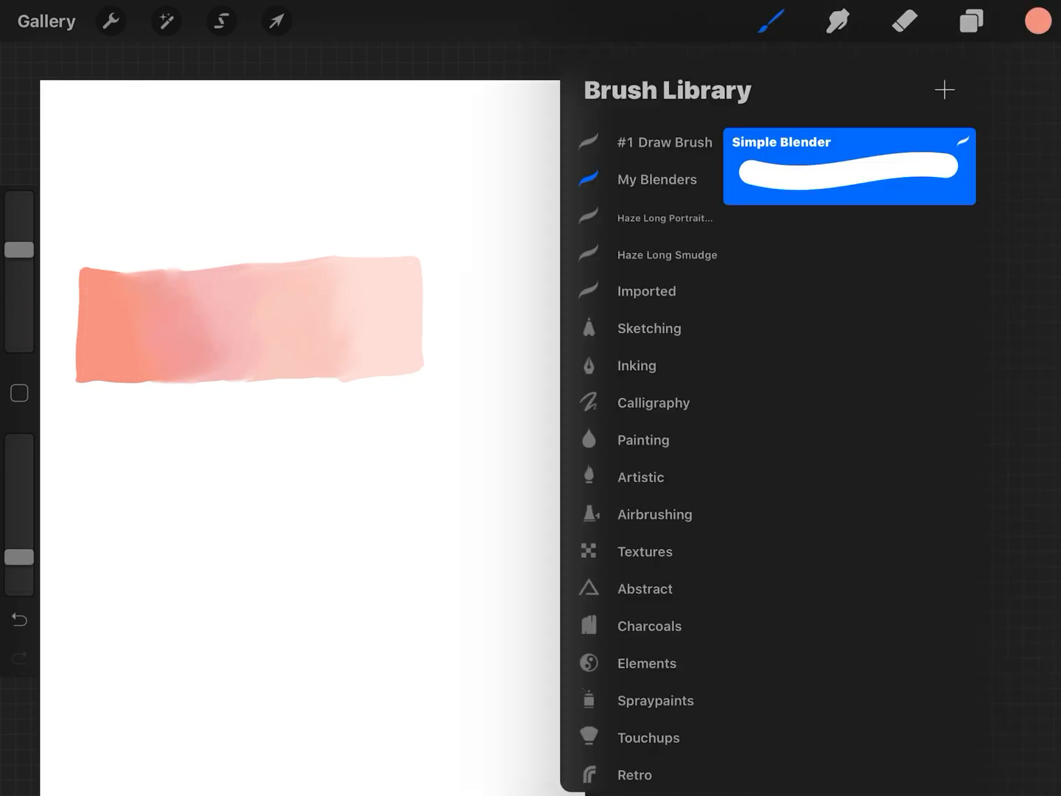
{"action": "left_click", "coordinate": [664, 142]}
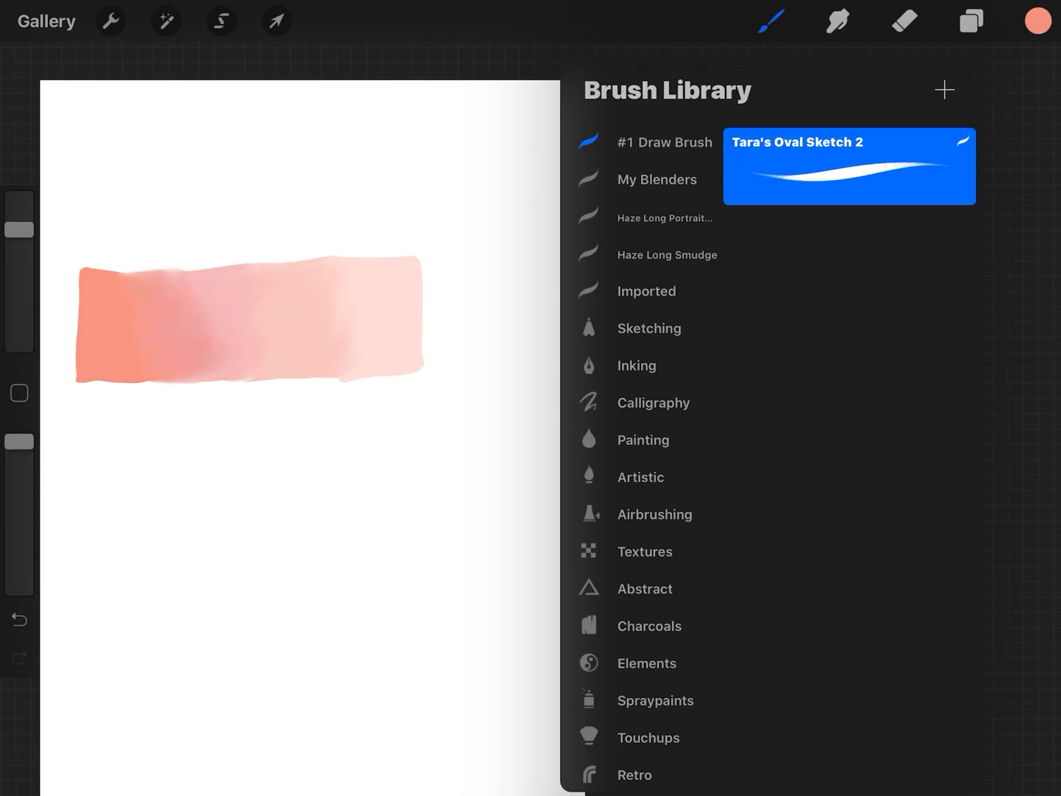
{"action": "left_click", "coordinate": [771, 21]}
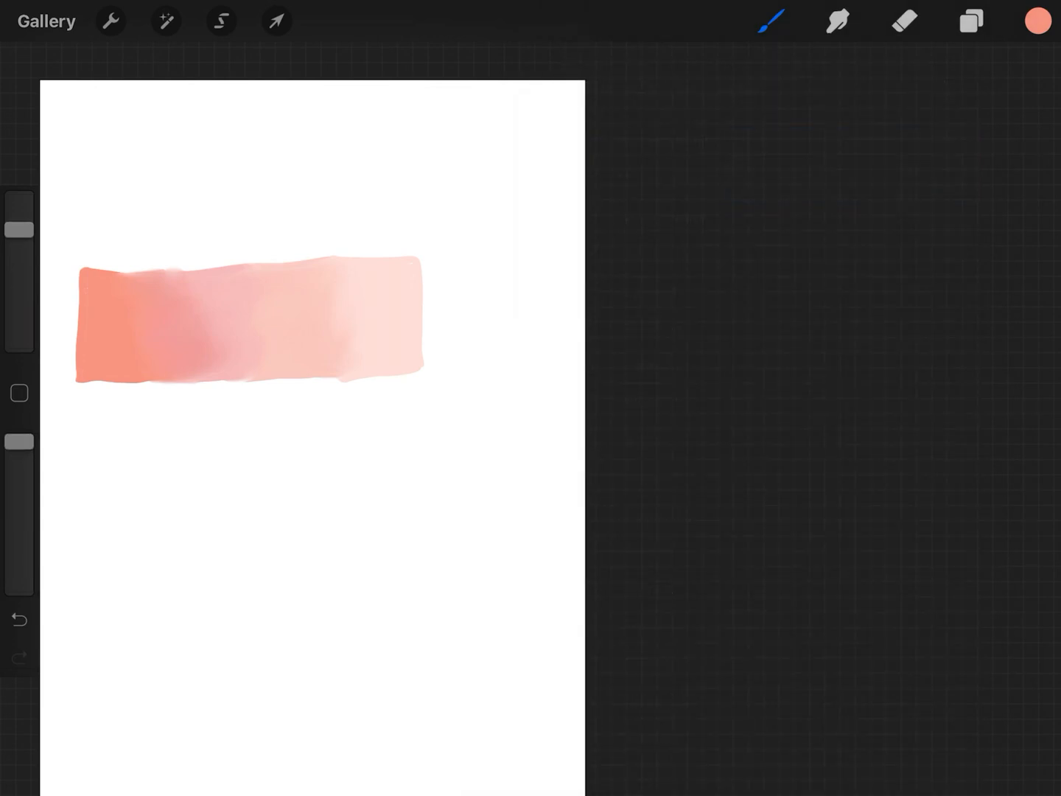
Outline a rectangular block below the strip and fill it with salmon
{"action": "left_click_drag", "start_coordinate": [87, 443], "coordinate": [85, 524]}
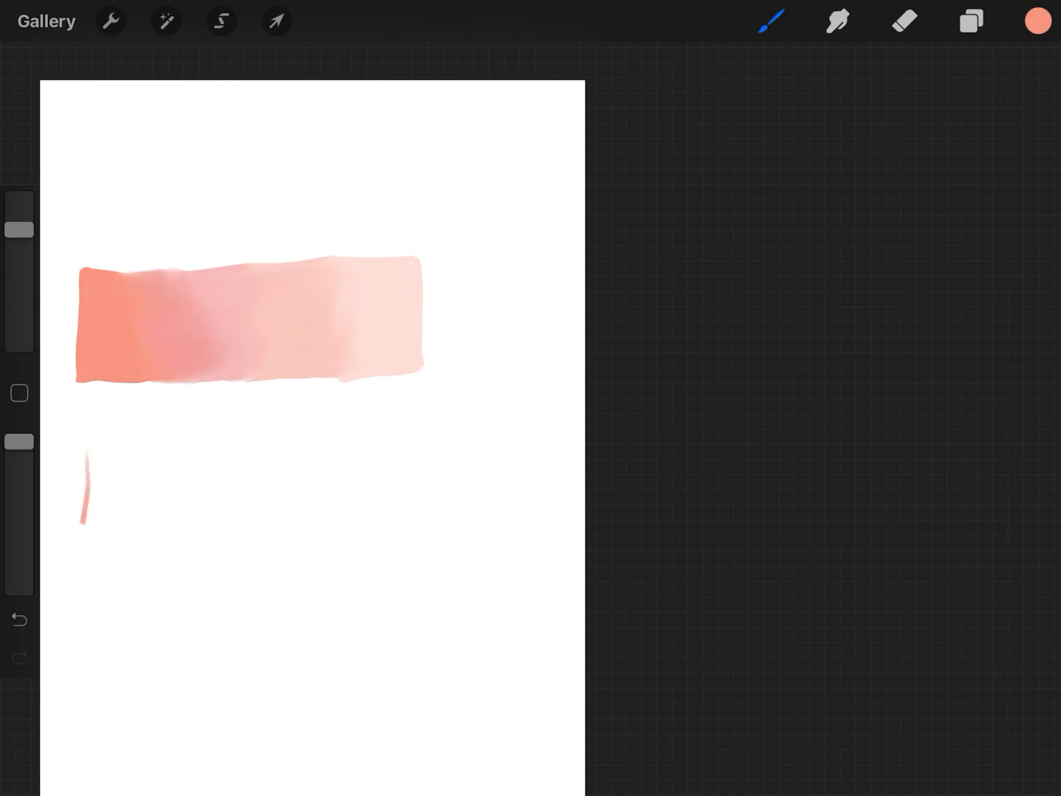
{"action": "left_click_drag", "start_coordinate": [88, 450], "coordinate": [169, 538]}
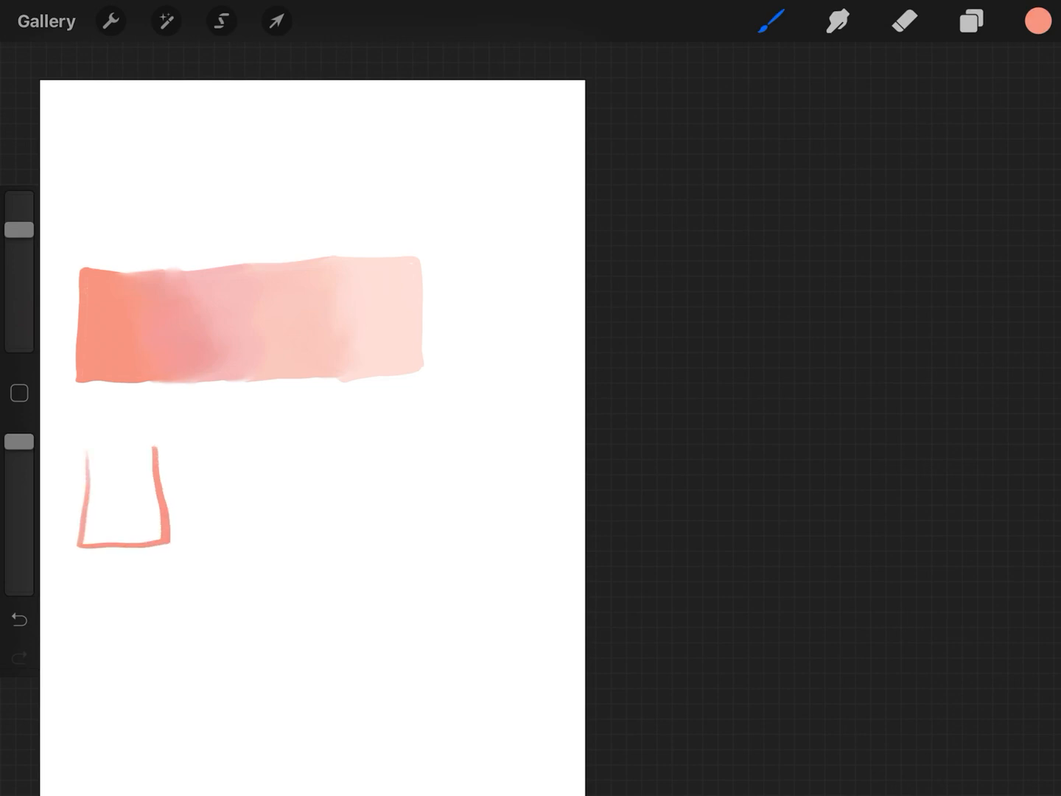
{"action": "left_click_drag", "start_coordinate": [88, 450], "coordinate": [158, 446]}
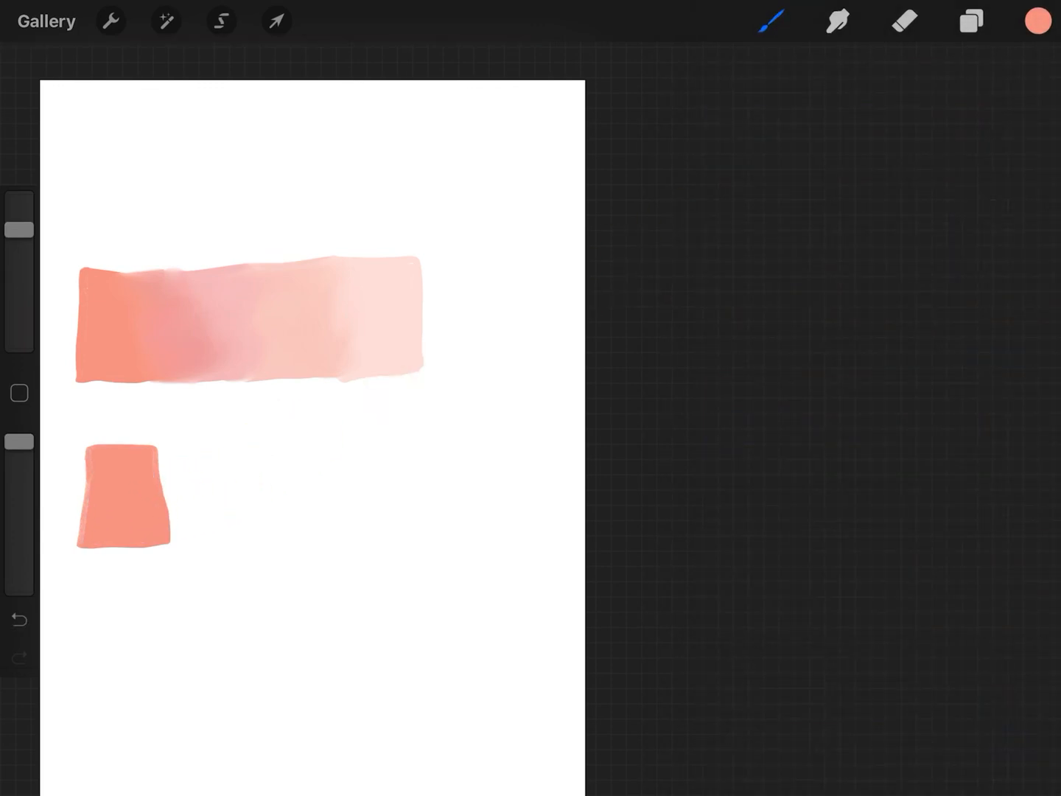
Add a solid pink block and a paler pink block beside the salmon one
{"action": "left_click", "coordinate": [1037, 21]}
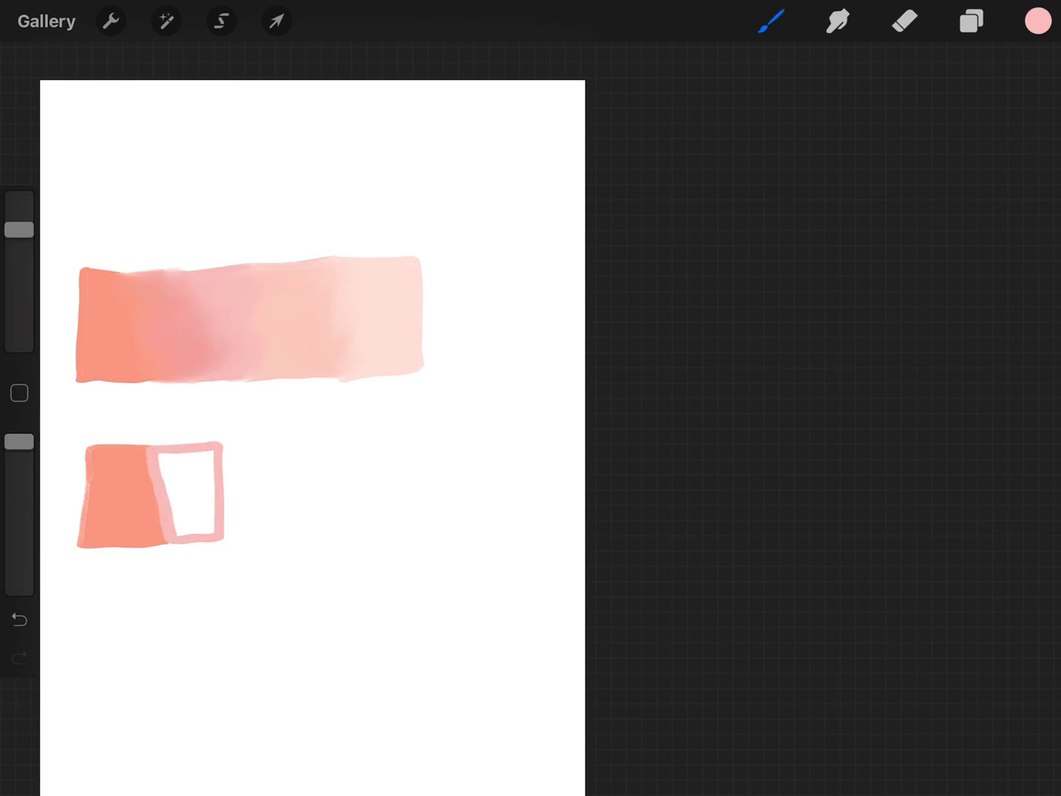
{"action": "left_click", "coordinate": [173, 490]}
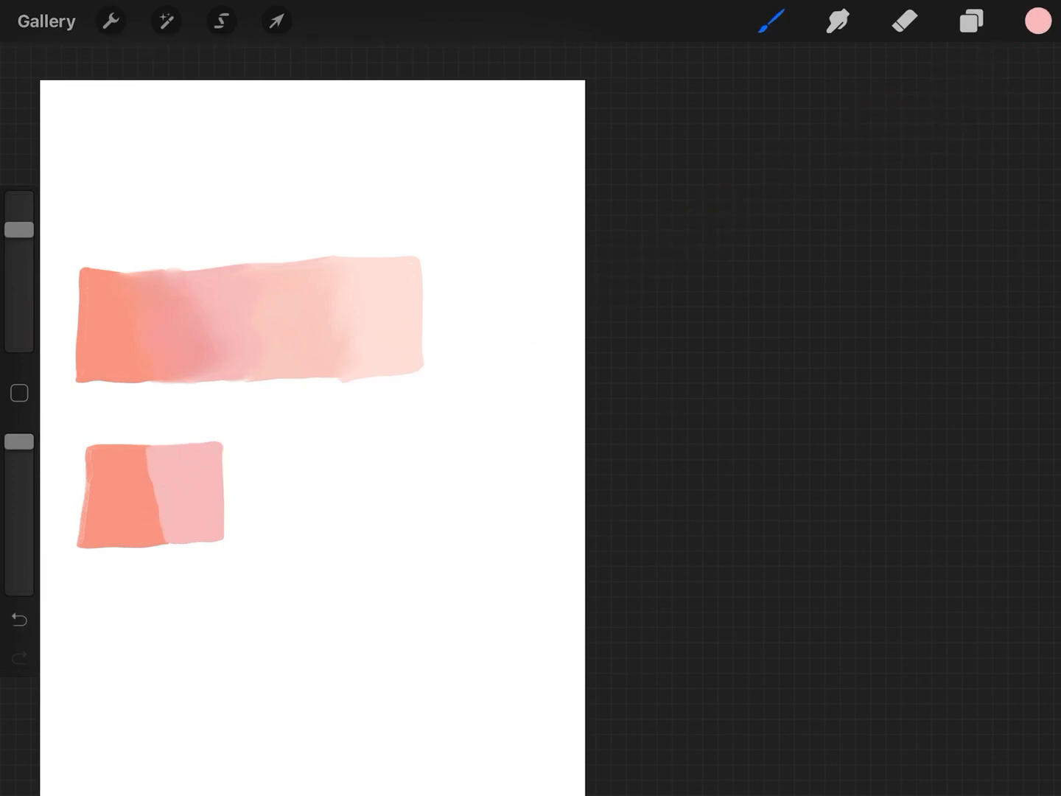
{"action": "left_click", "coordinate": [1037, 21]}
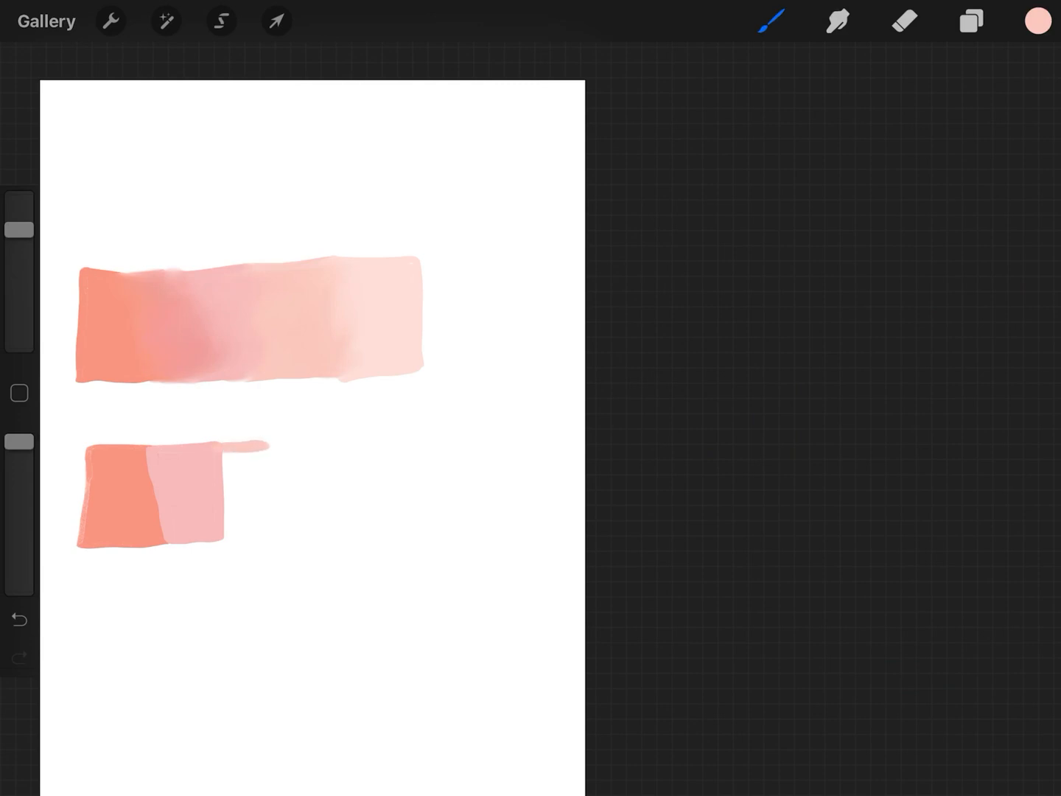
{"action": "left_click_drag", "start_coordinate": [214, 450], "coordinate": [251, 531]}
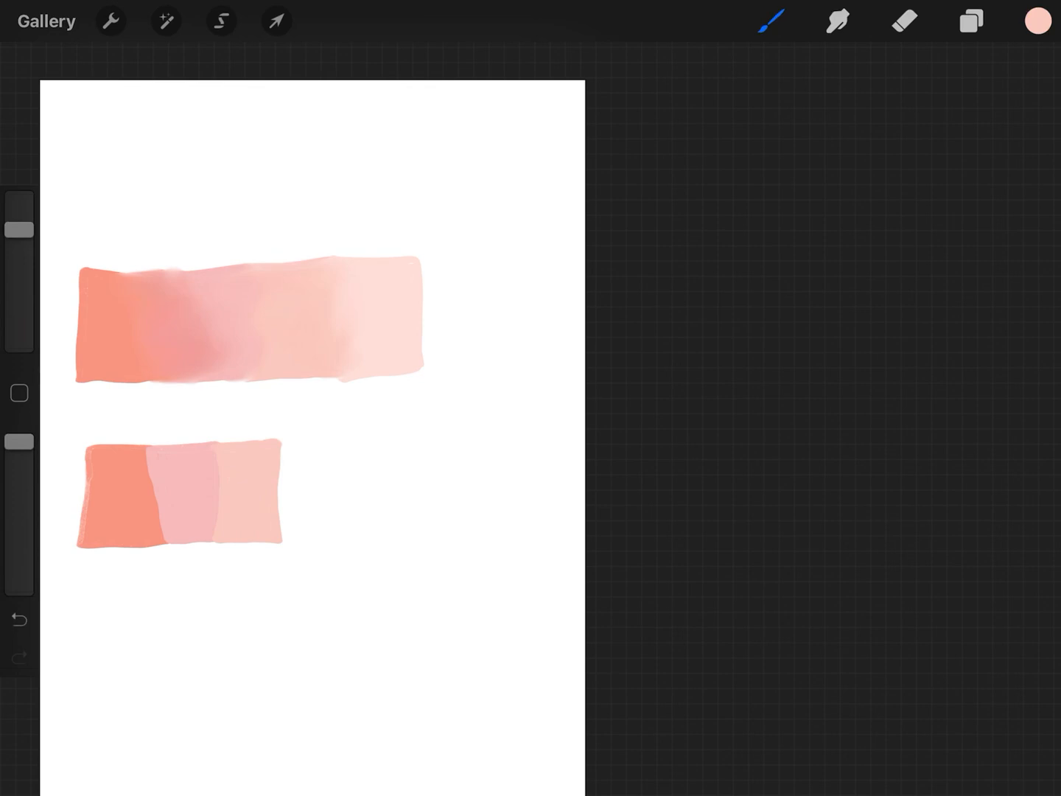
{"action": "left_click", "coordinate": [1037, 20]}
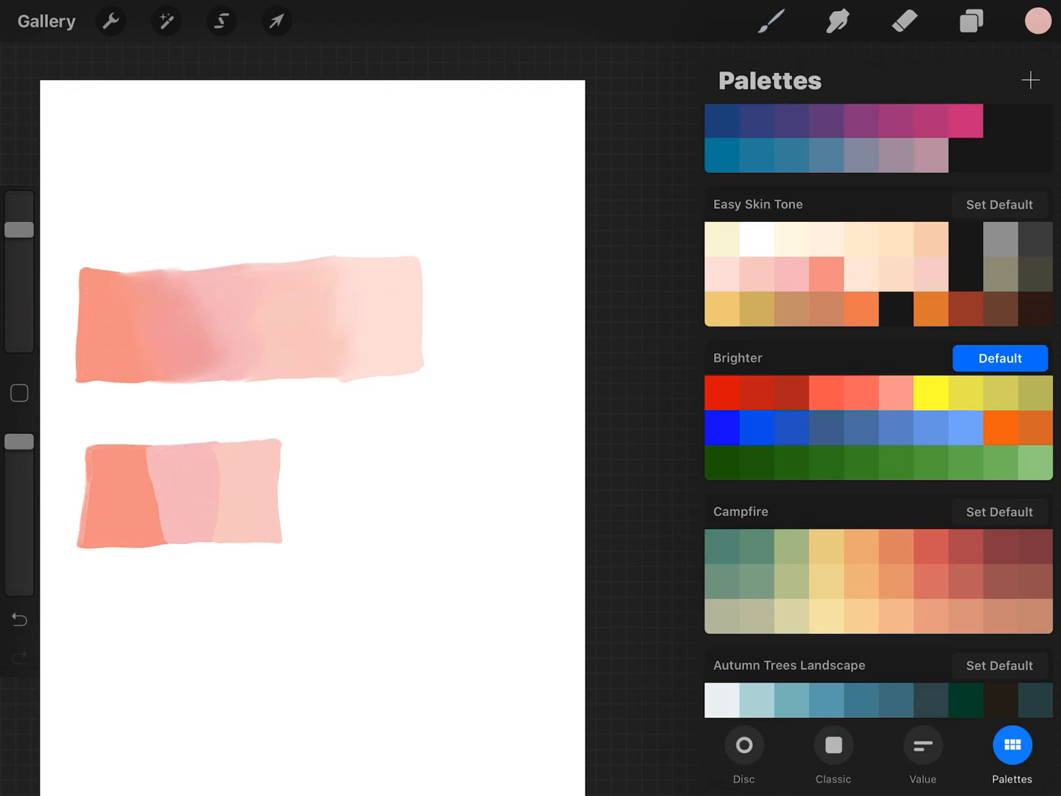
Pick the palest skin-tone swatch and paint a fourth block at the row's right end
{"action": "left_click", "coordinate": [723, 273]}
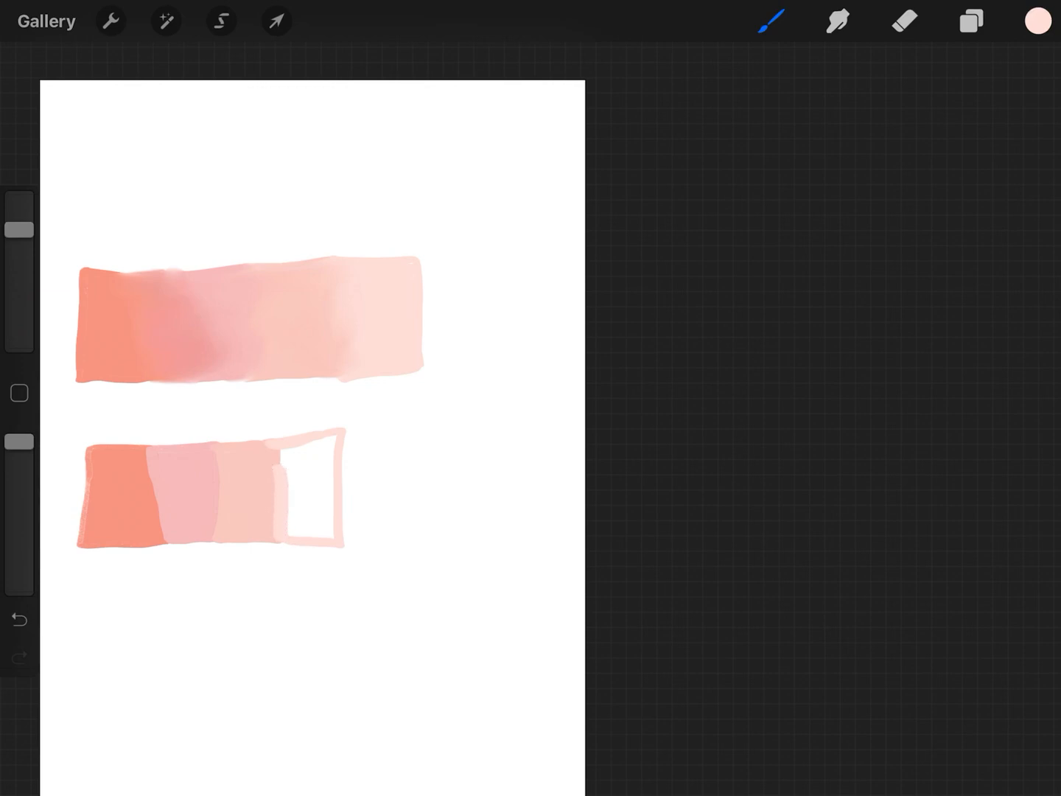
{"action": "left_click_drag", "start_coordinate": [1036, 21], "coordinate": [713, 238]}
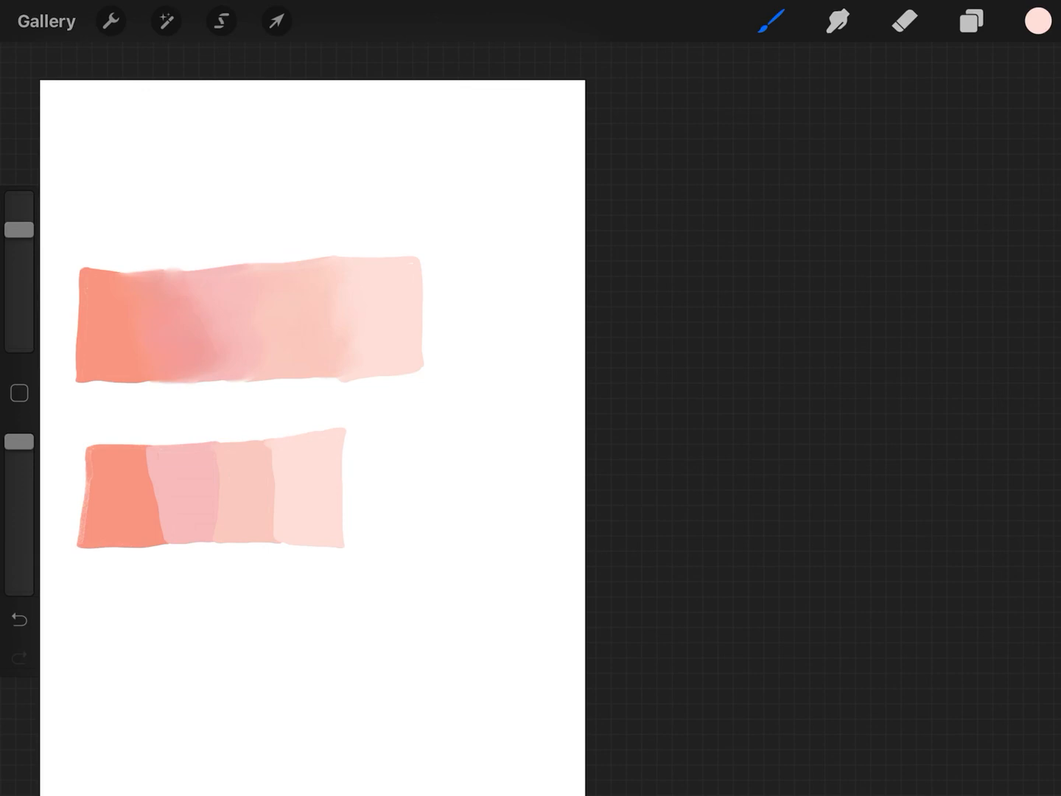
Select Simple Blender in the My Blenders set and open its brush settings
{"action": "left_click", "coordinate": [771, 21]}
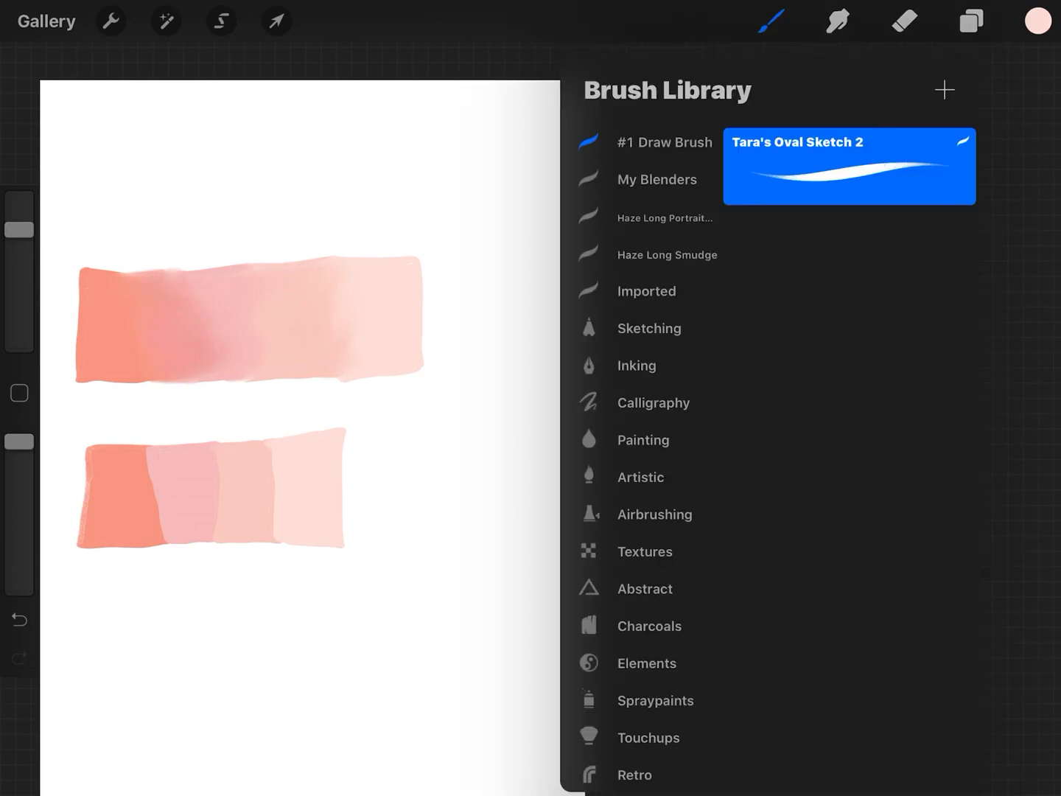
{"action": "left_click", "coordinate": [656, 180]}
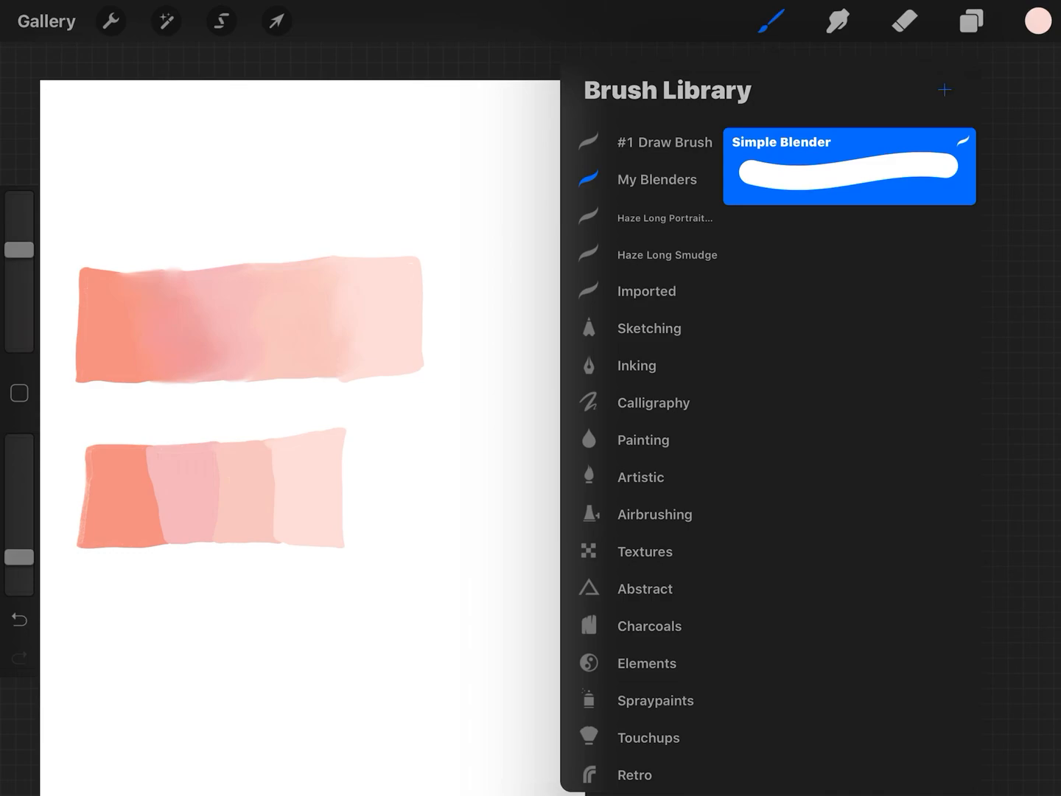
{"action": "left_click", "coordinate": [945, 90]}
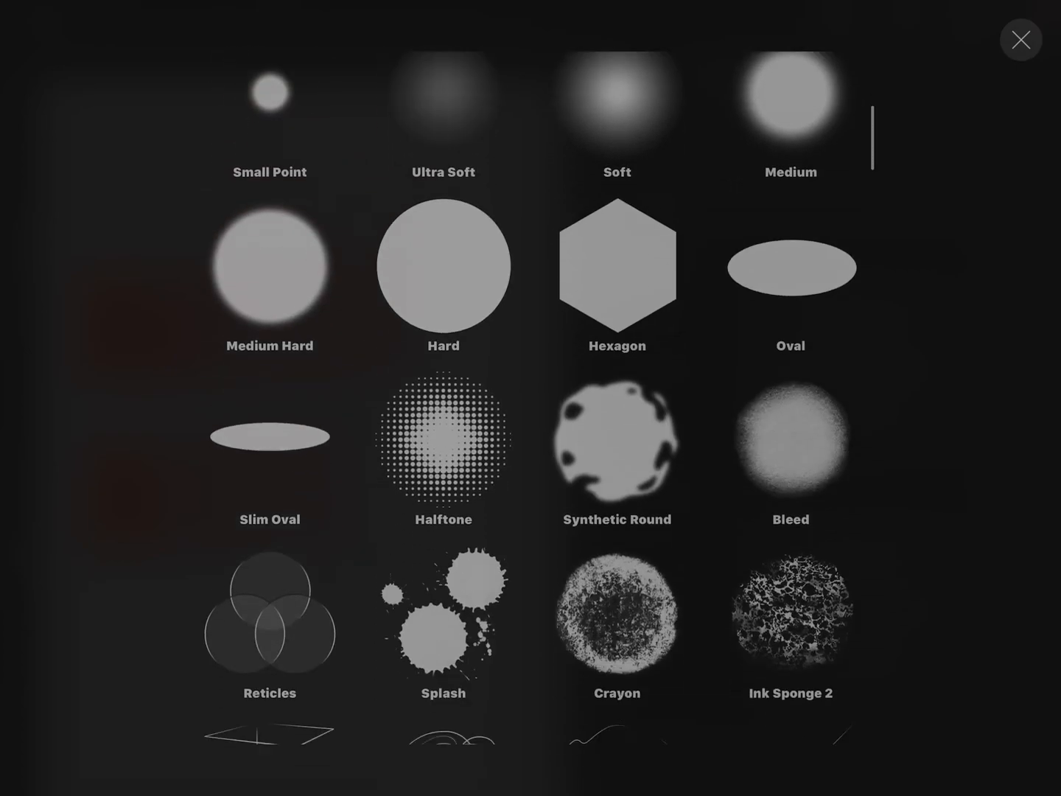
{"action": "scroll", "scroll_direction": "down", "scroll_amount": 3}
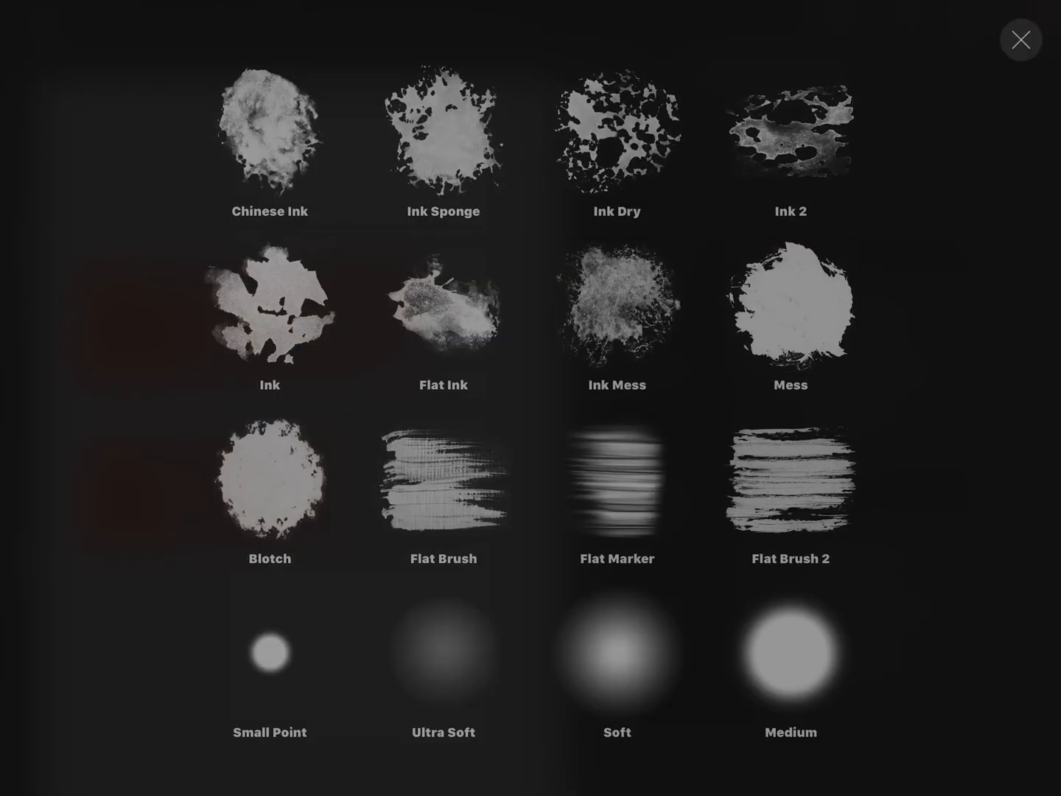
{"action": "scroll", "scroll_direction": "down", "scroll_amount": 3}
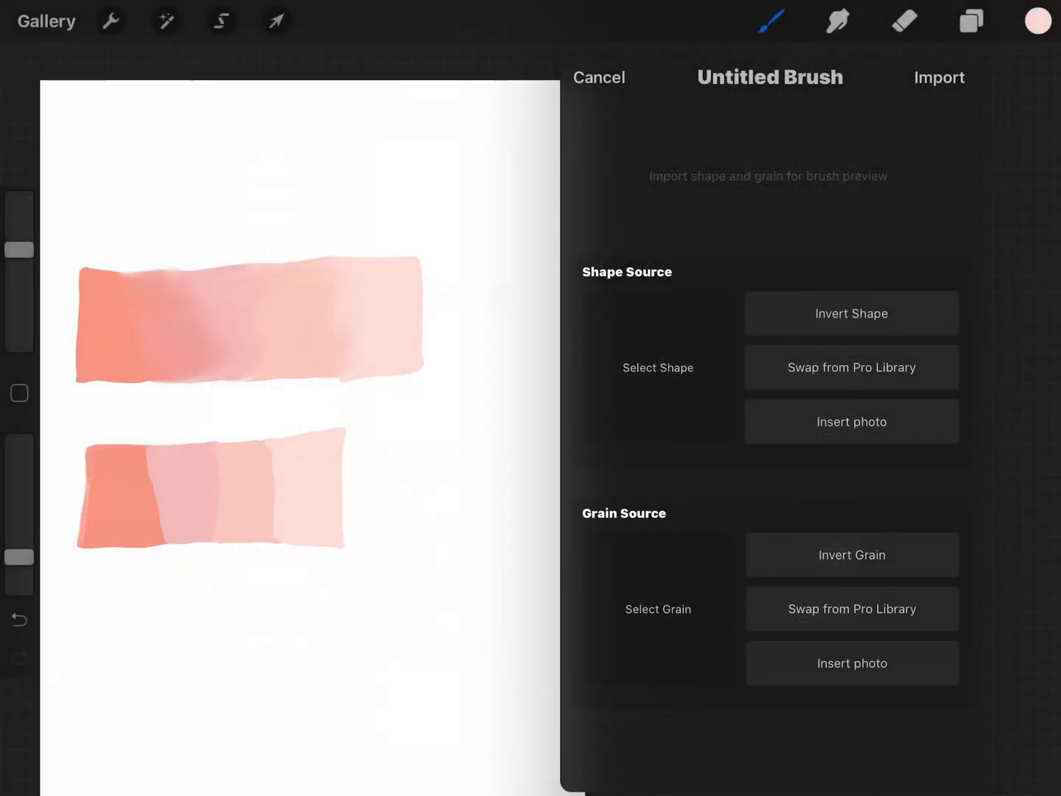
{"action": "left_click", "coordinate": [599, 76]}
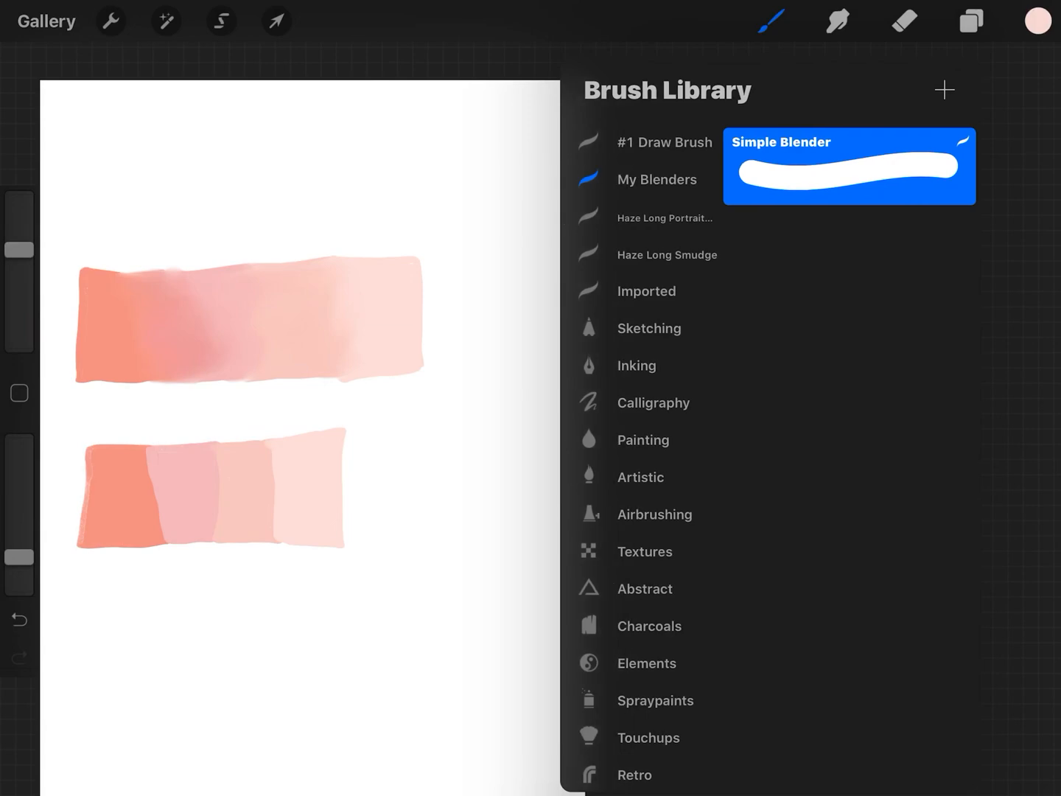
{"action": "left_click", "coordinate": [849, 166]}
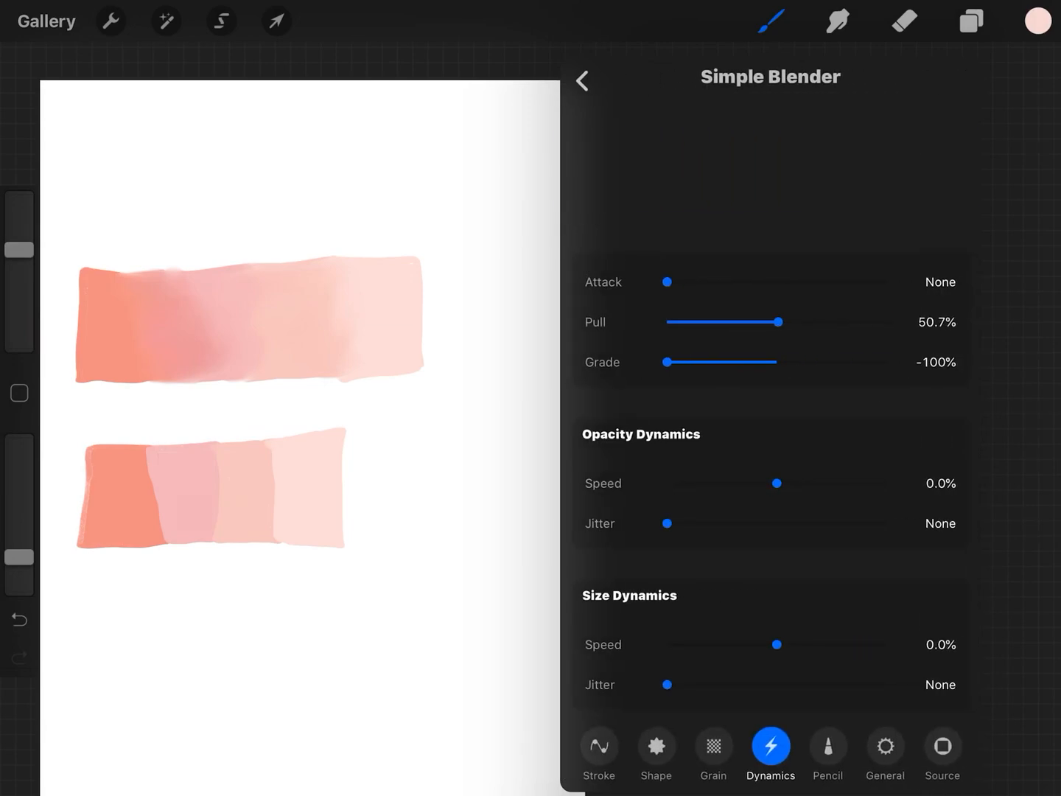
Review Simple Blender's Pencil, General, Grain, Stroke and Wet Mix settings tabs
{"action": "left_click", "coordinate": [828, 747]}
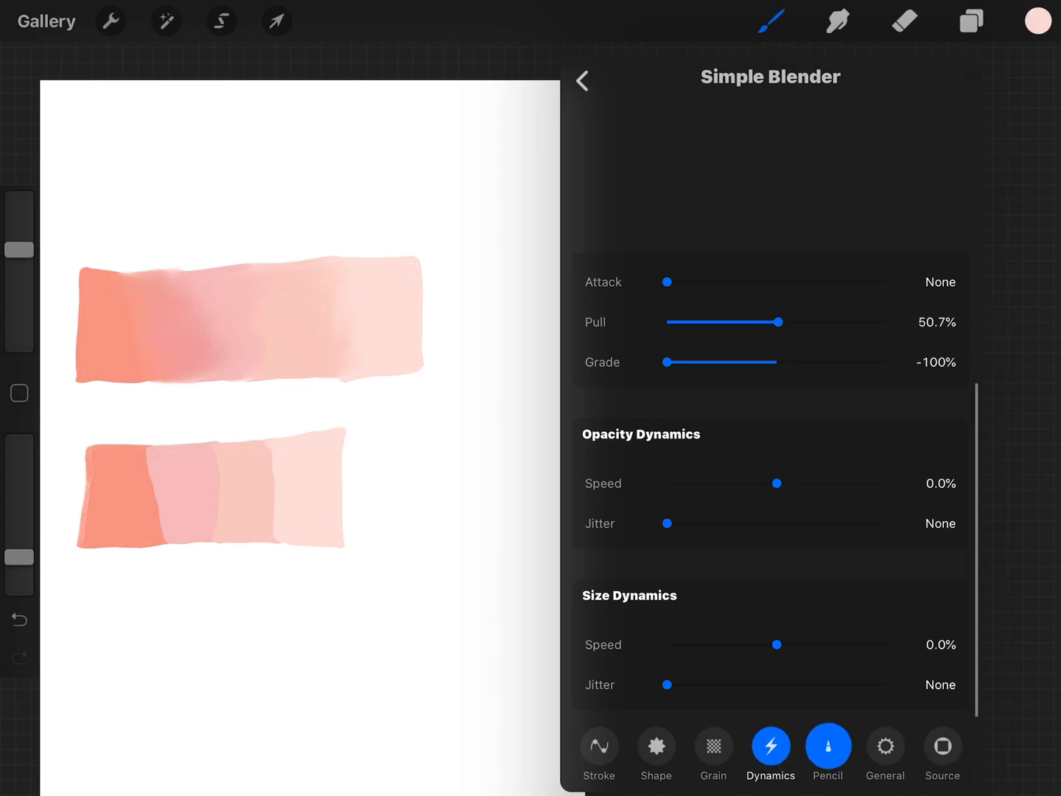
{"action": "left_click", "coordinate": [885, 746]}
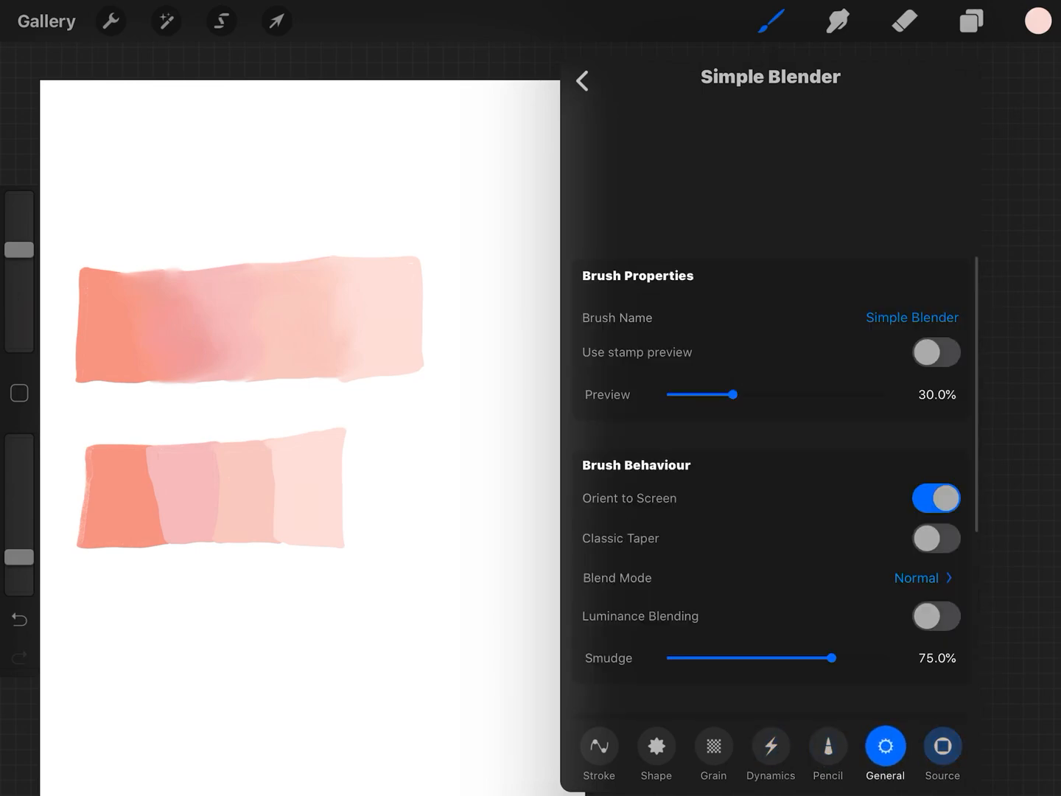
{"action": "left_click", "coordinate": [827, 754]}
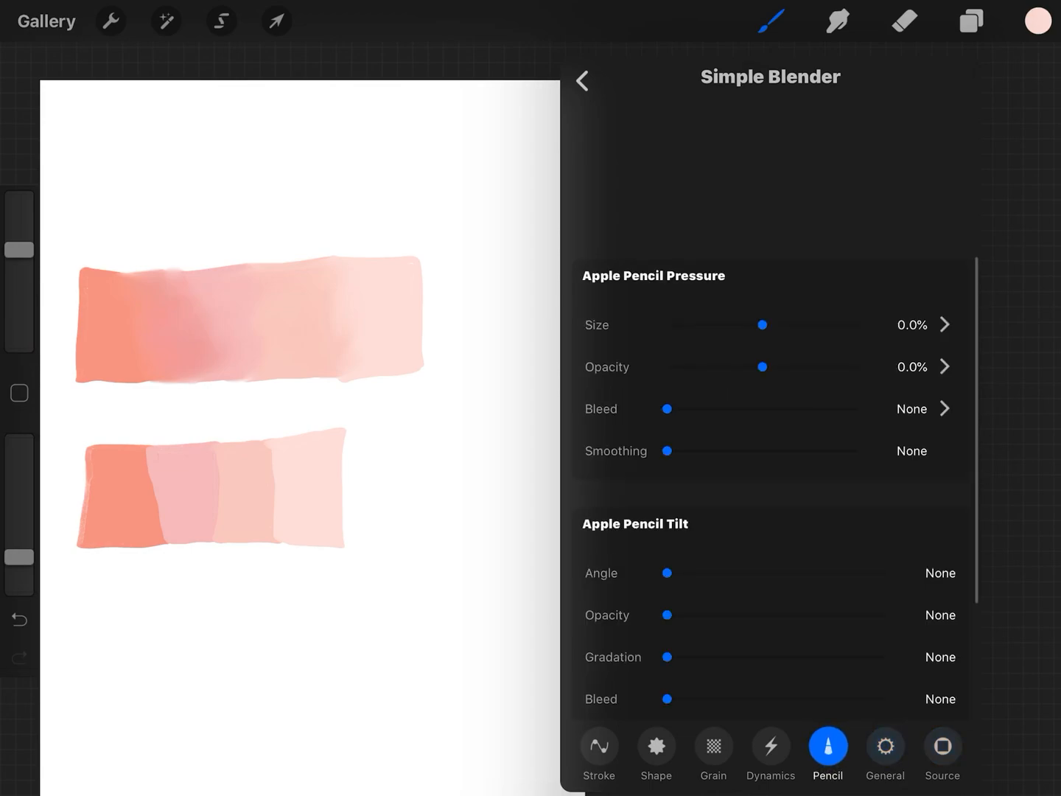
{"action": "left_click", "coordinate": [712, 747]}
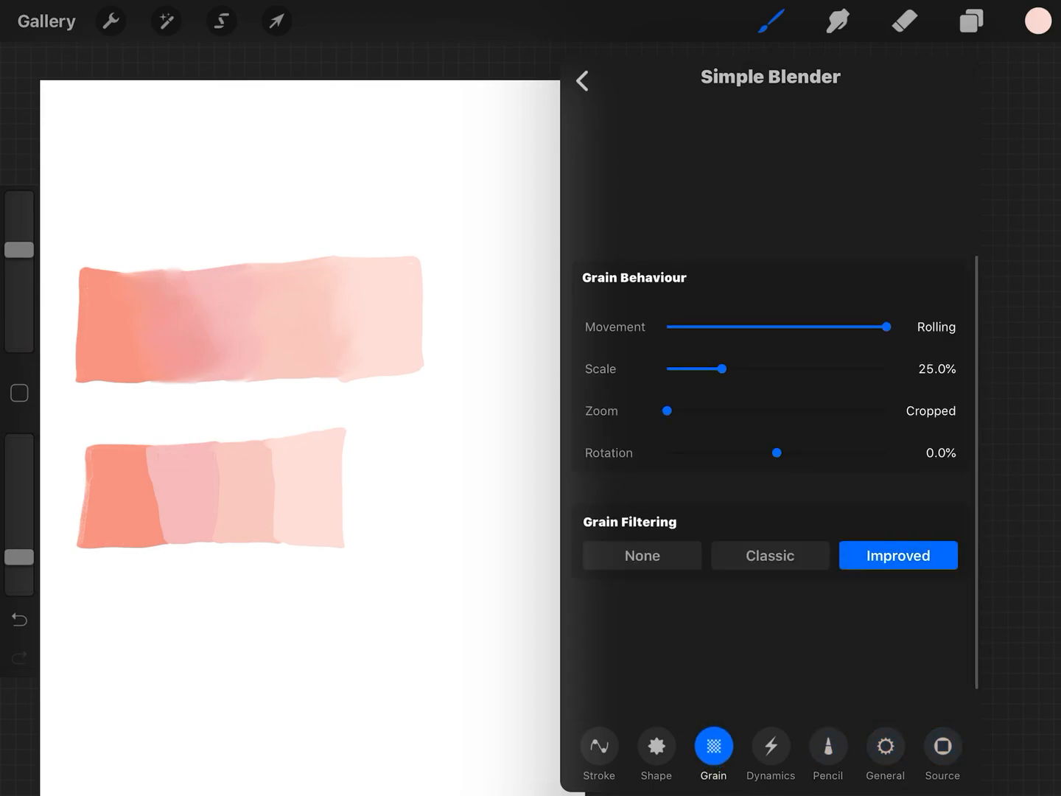
{"action": "left_click", "coordinate": [598, 746]}
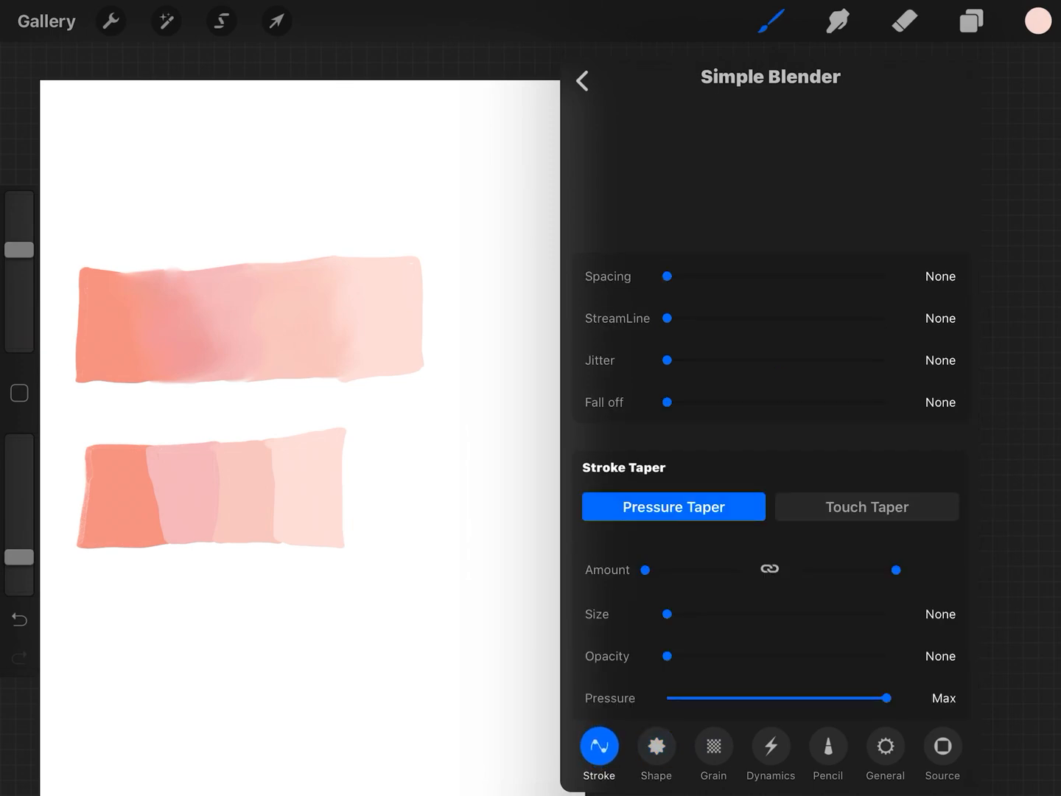
{"action": "left_click", "coordinate": [770, 746]}
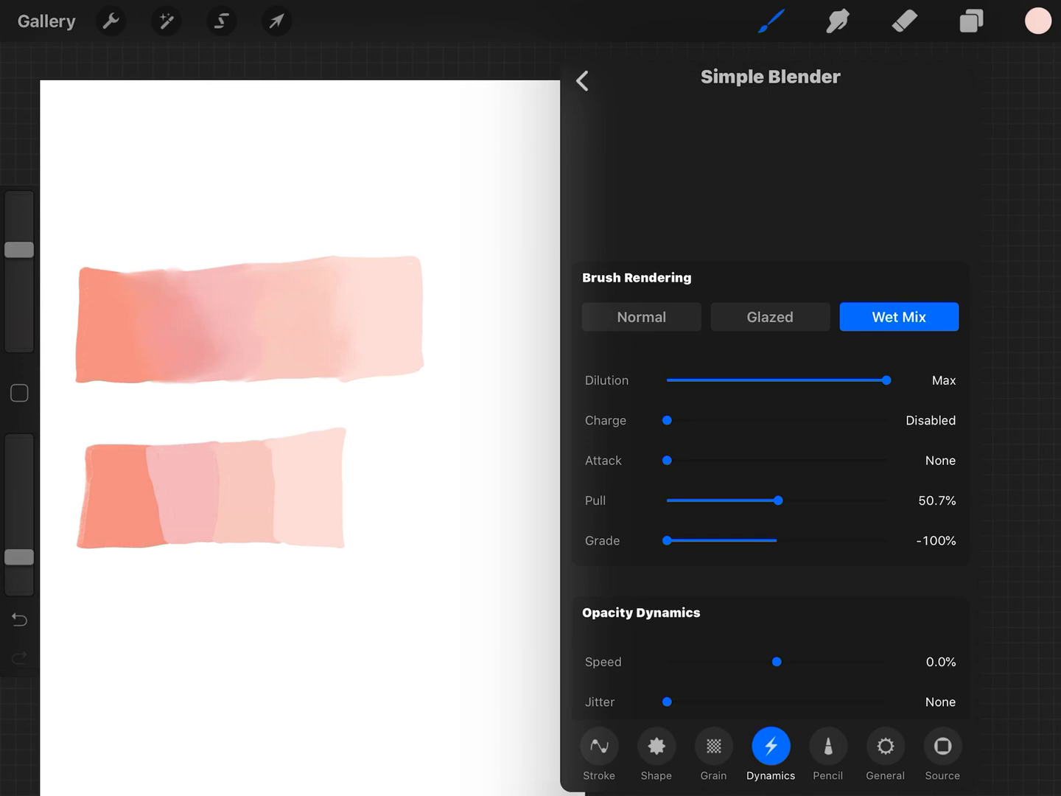
{"action": "scroll", "scroll_direction": "down", "scroll_amount": 3}
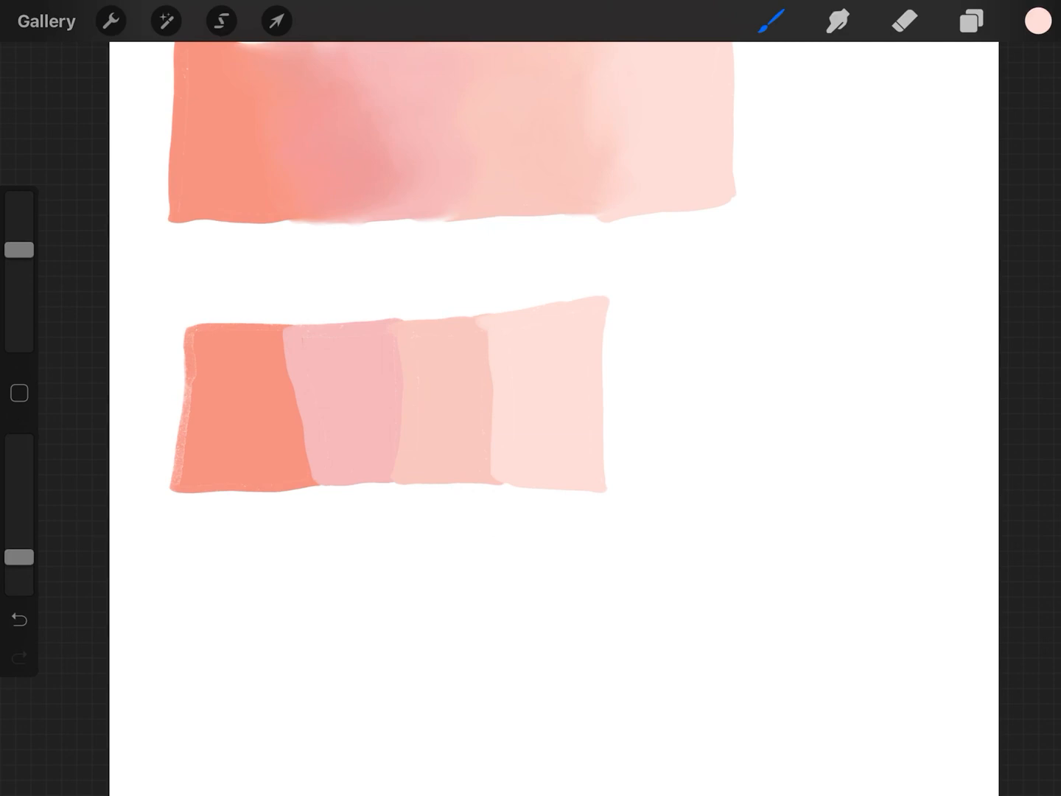
Smudge across the salmon, pink, peach and lightest block boundaries, then open the portrait
{"action": "left_click_drag", "start_coordinate": [18, 243], "coordinate": [18, 225]}
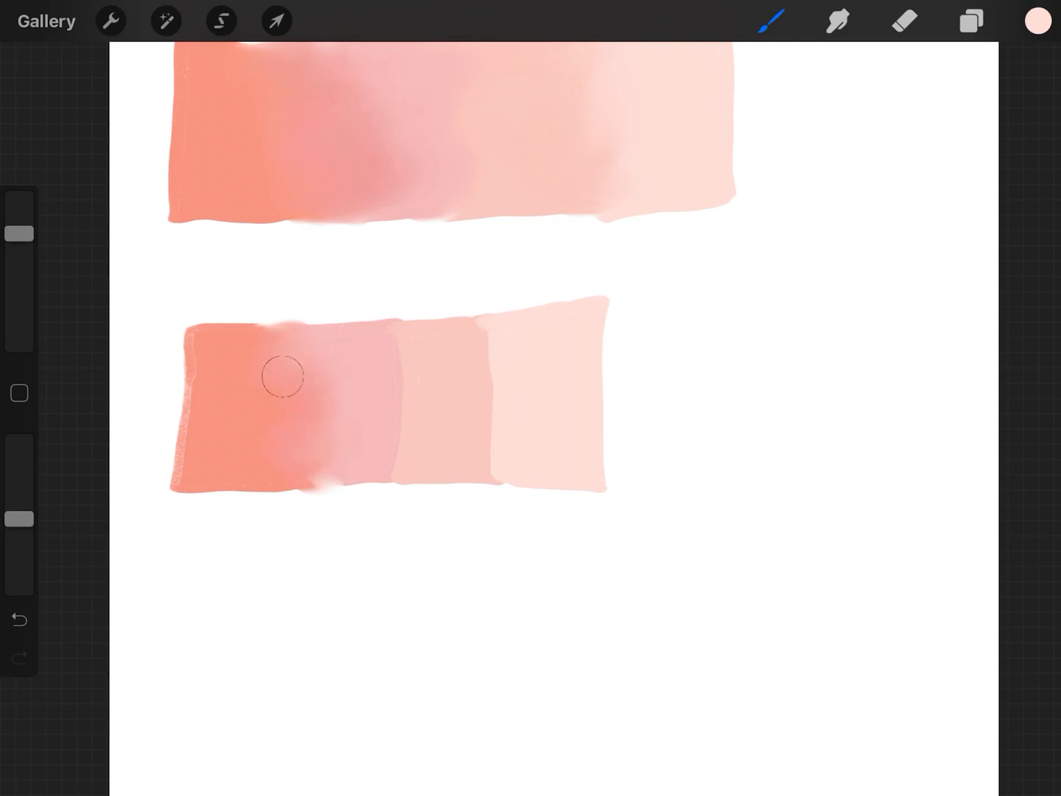
{"action": "left_click_drag", "start_coordinate": [284, 376], "coordinate": [363, 376]}
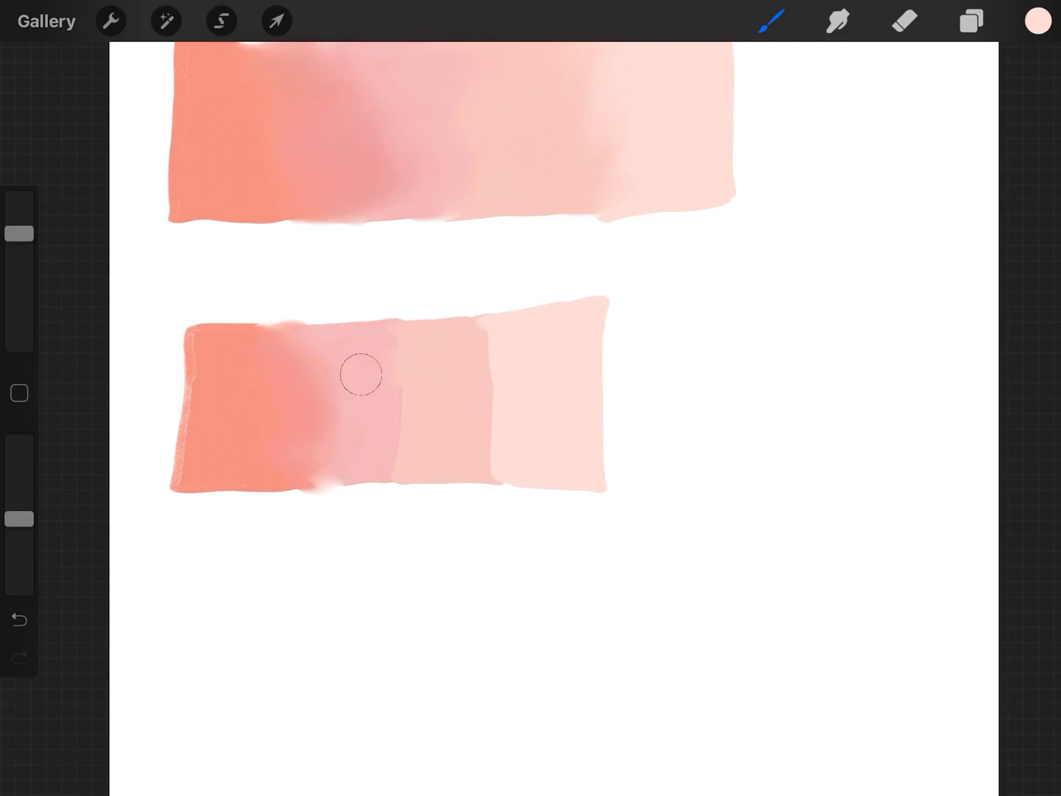
{"action": "left_click_drag", "start_coordinate": [363, 376], "coordinate": [374, 449]}
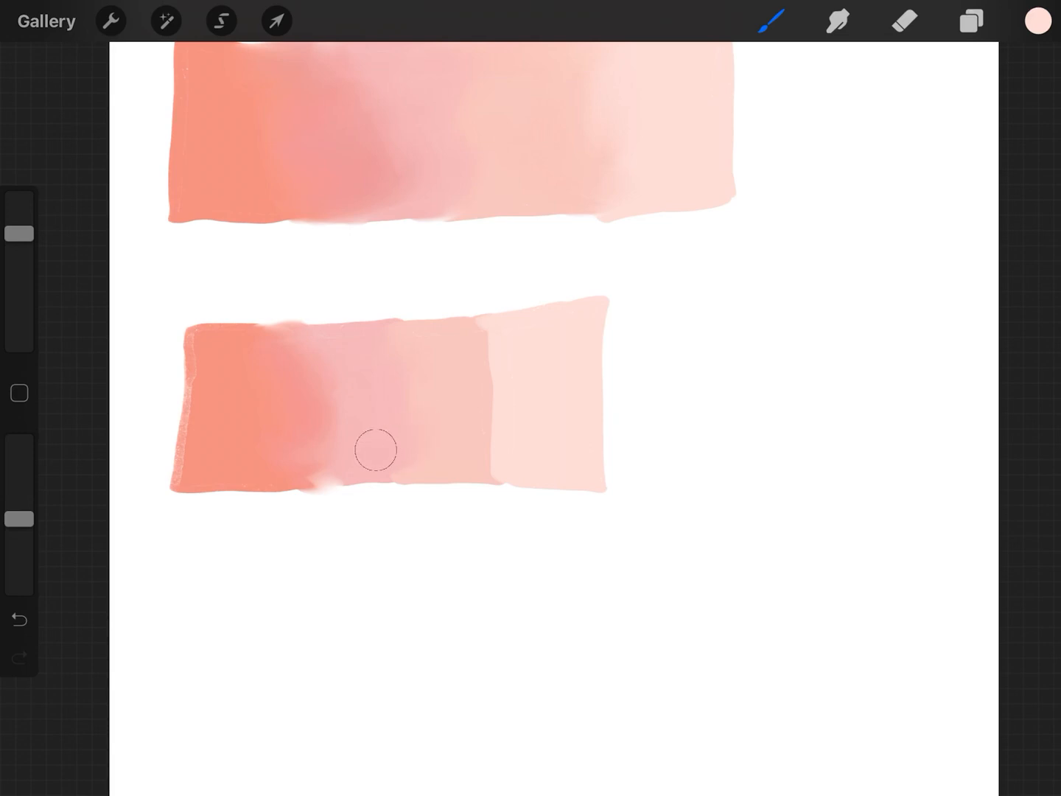
{"action": "left_click_drag", "start_coordinate": [373, 450], "coordinate": [464, 455]}
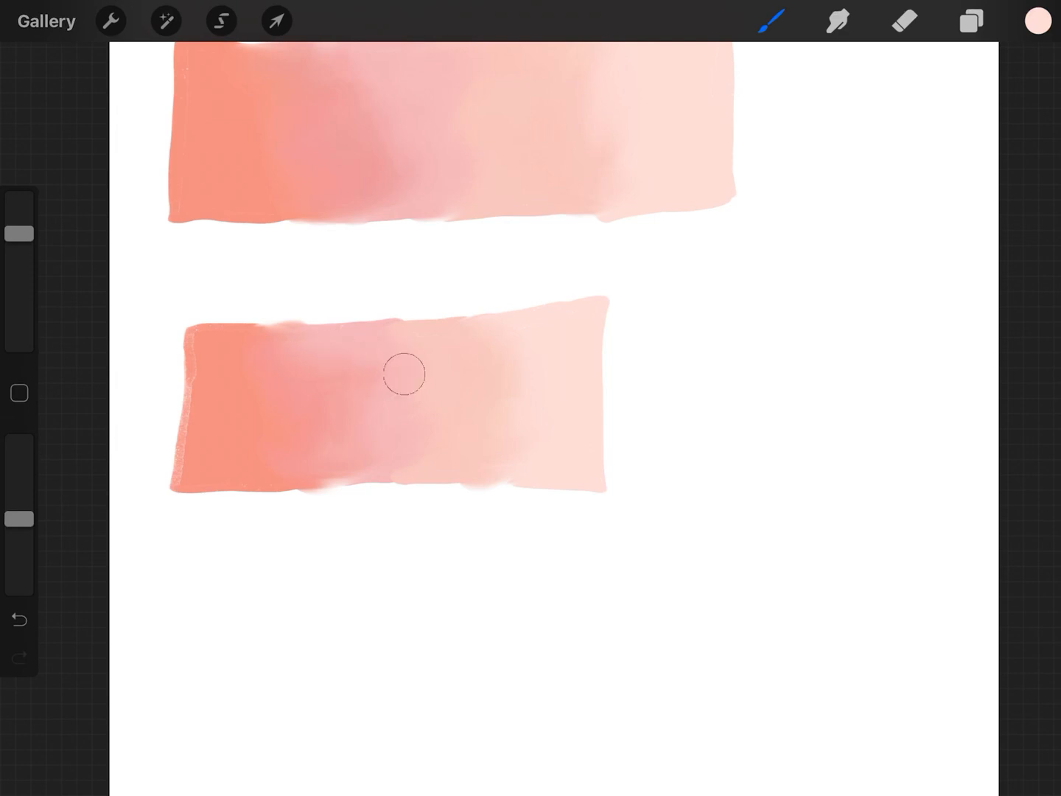
{"action": "left_click_drag", "start_coordinate": [404, 375], "coordinate": [393, 441]}
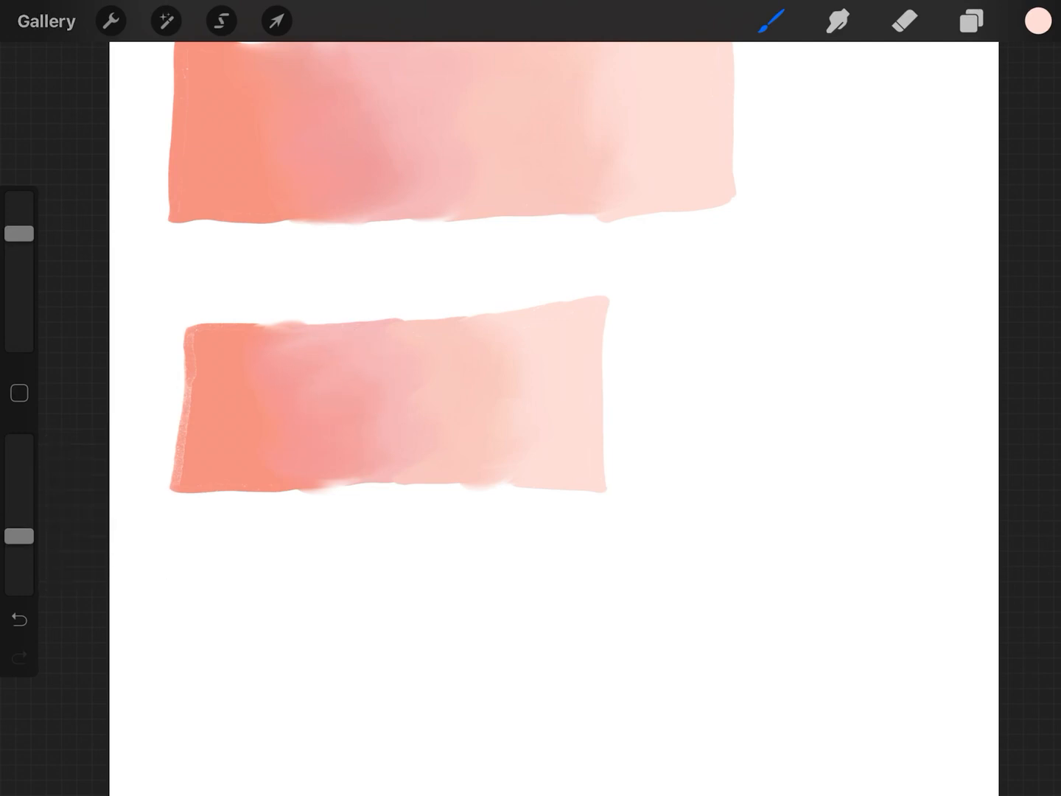
{"action": "left_click", "coordinate": [46, 20]}
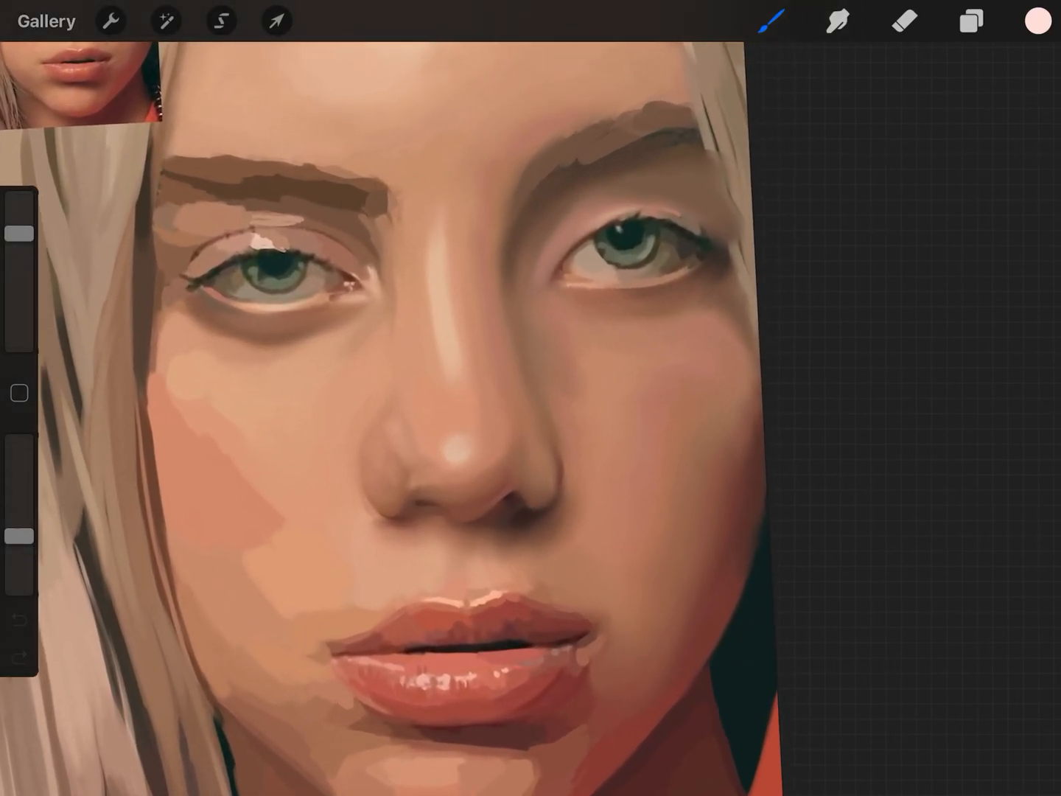
Set brush opacity to 33% and soften the skin around the nose and eye
{"action": "left_click_drag", "start_coordinate": [13, 542], "coordinate": [14, 519]}
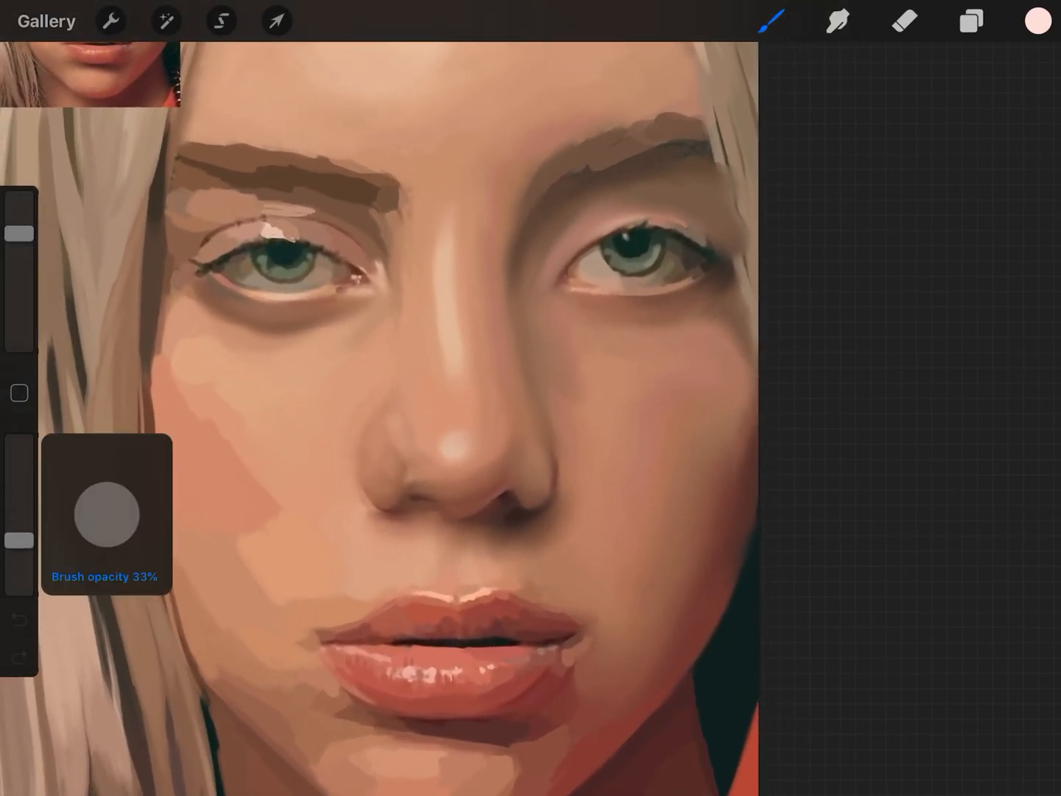
{"action": "left_click_drag", "start_coordinate": [15, 523], "coordinate": [15, 546]}
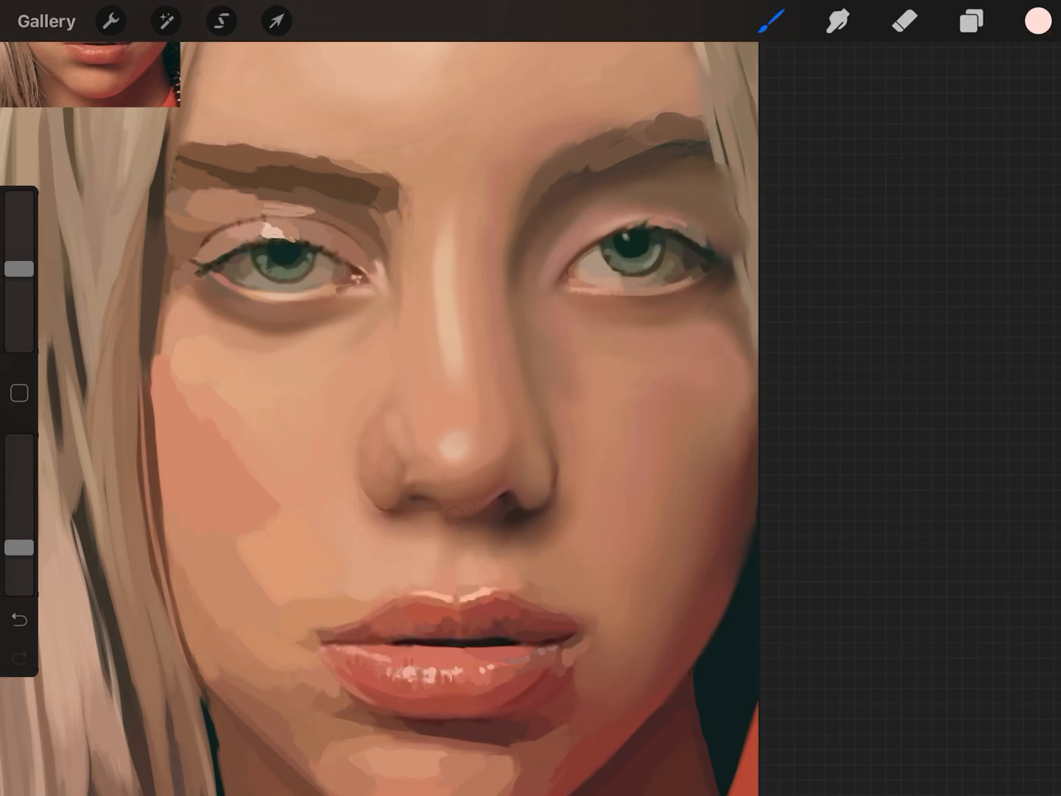
{"action": "left_click_drag", "start_coordinate": [457, 512], "coordinate": [516, 487]}
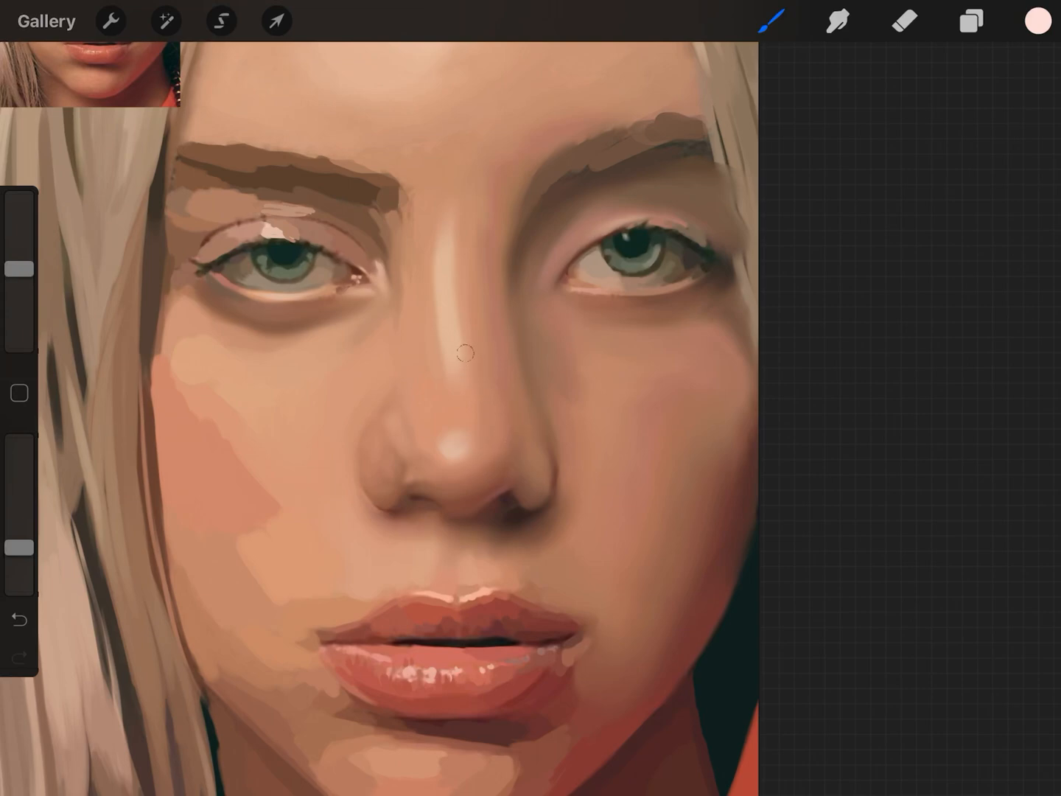
{"action": "mouse_move", "coordinate": [485, 286]}
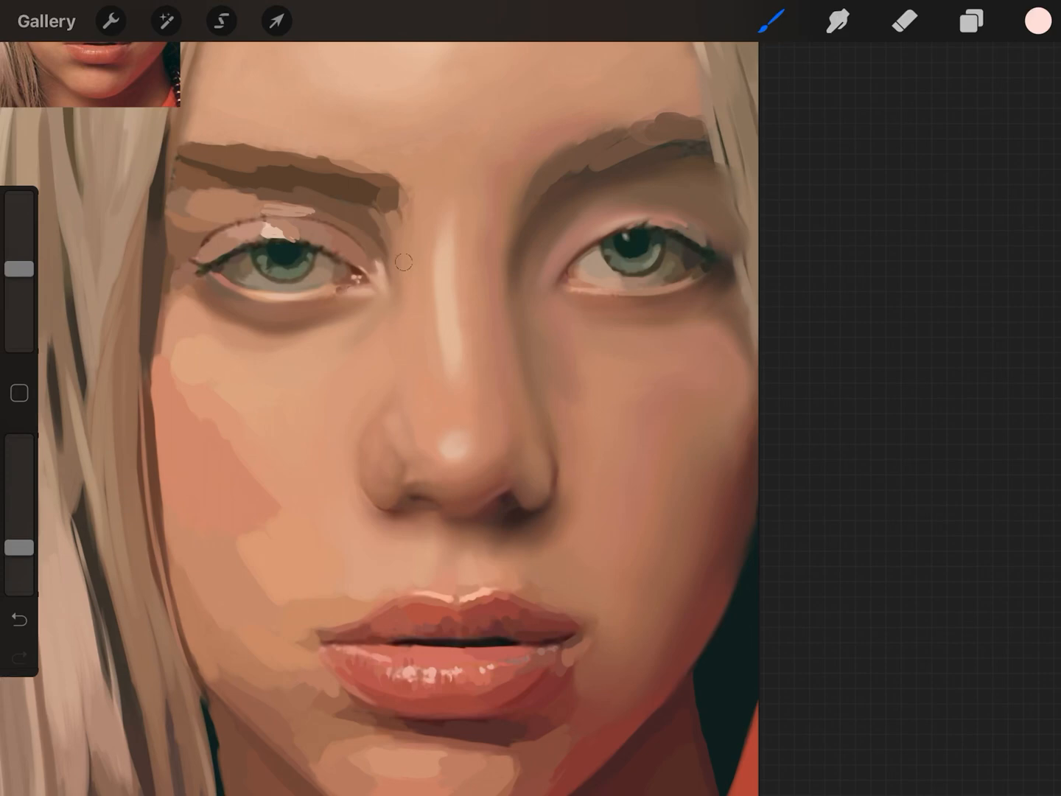
{"action": "mouse_move", "coordinate": [395, 284]}
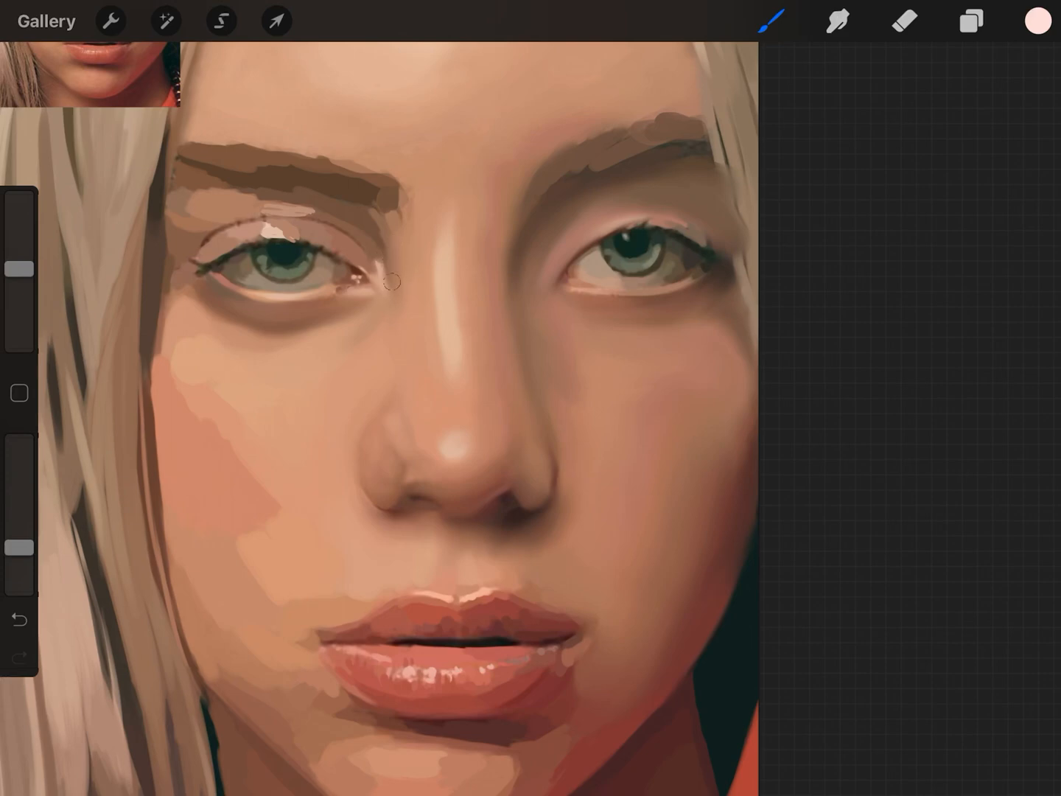